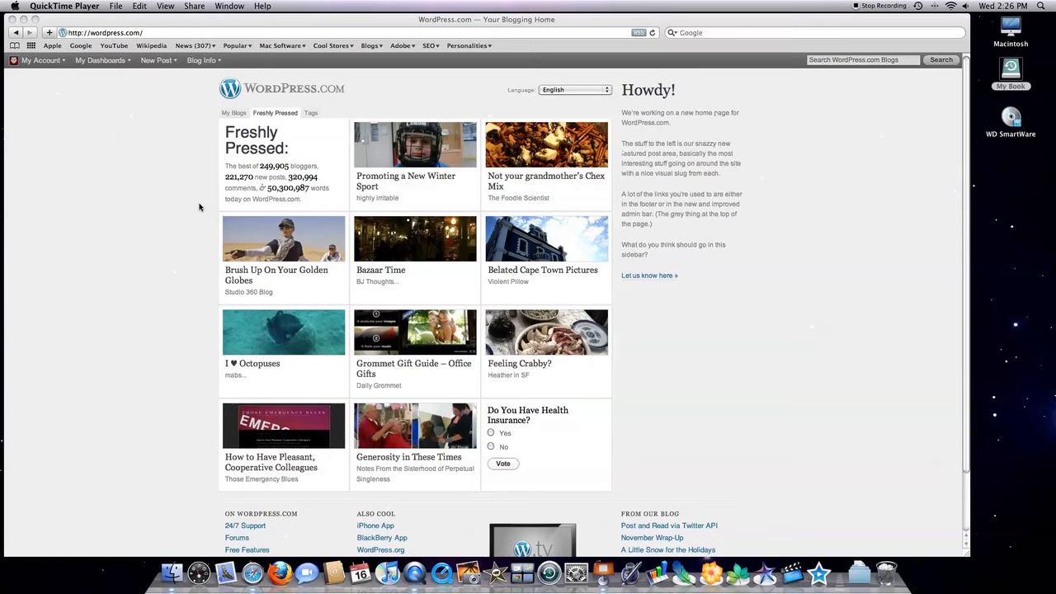
mouse_move(145, 201)
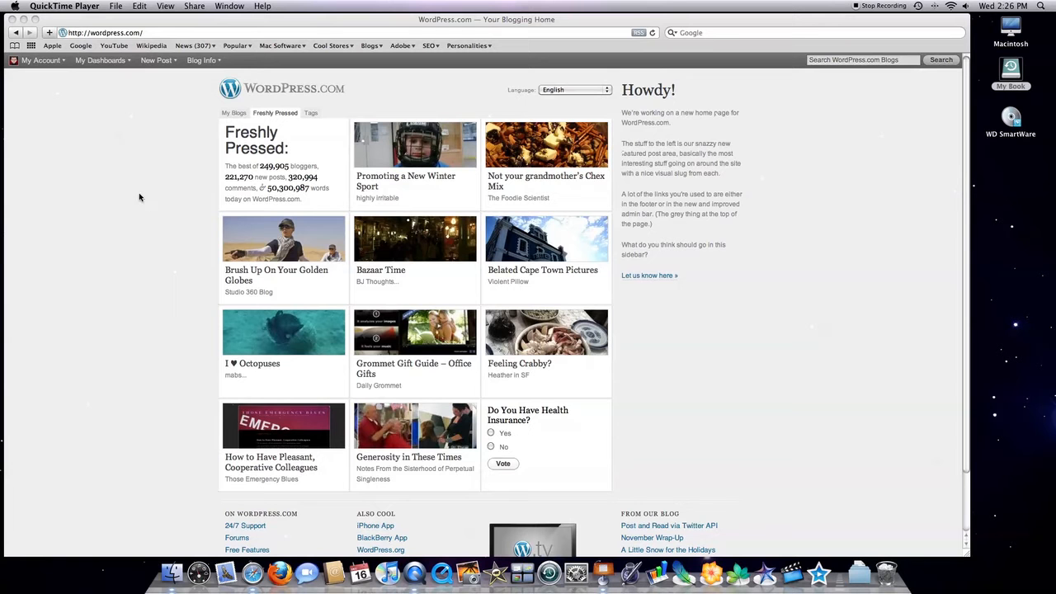
mouse_move(129, 39)
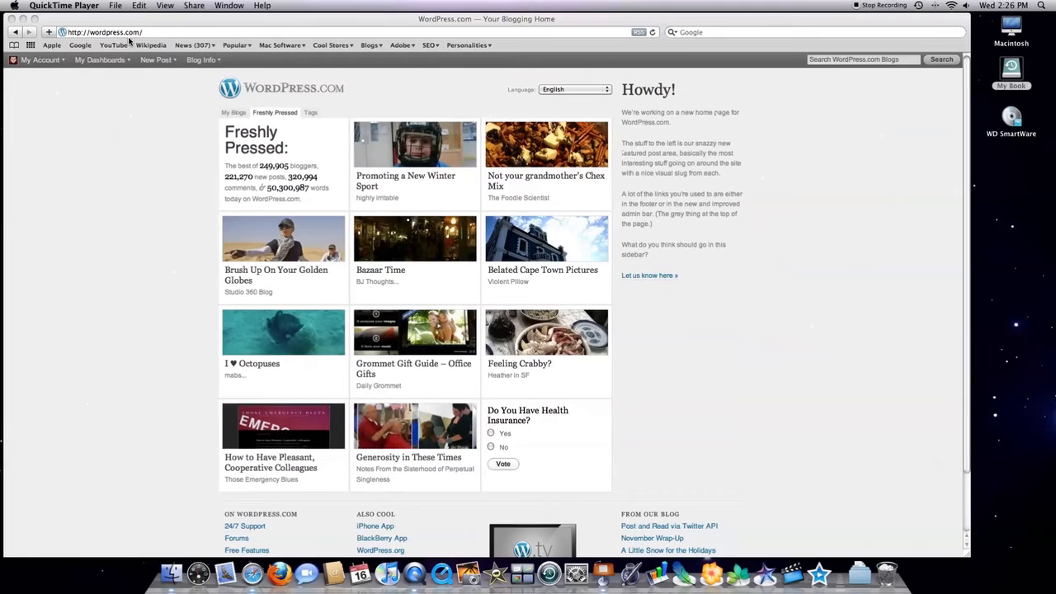
mouse_move(108, 79)
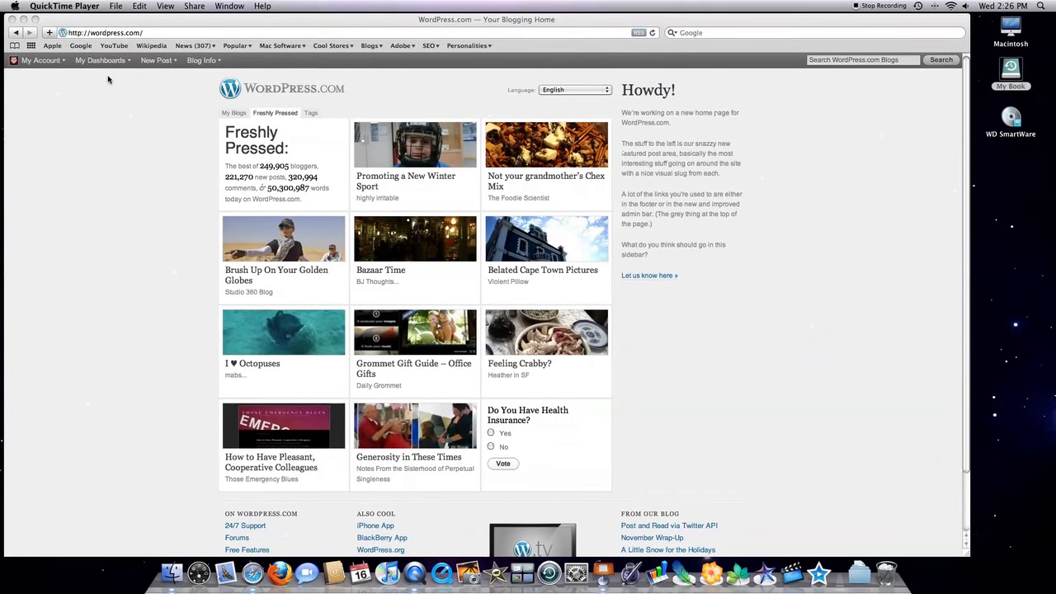
- From My Dashboards, load the newthinktank (Small Business Think Tank) blog's Dashboard
click(101, 59)
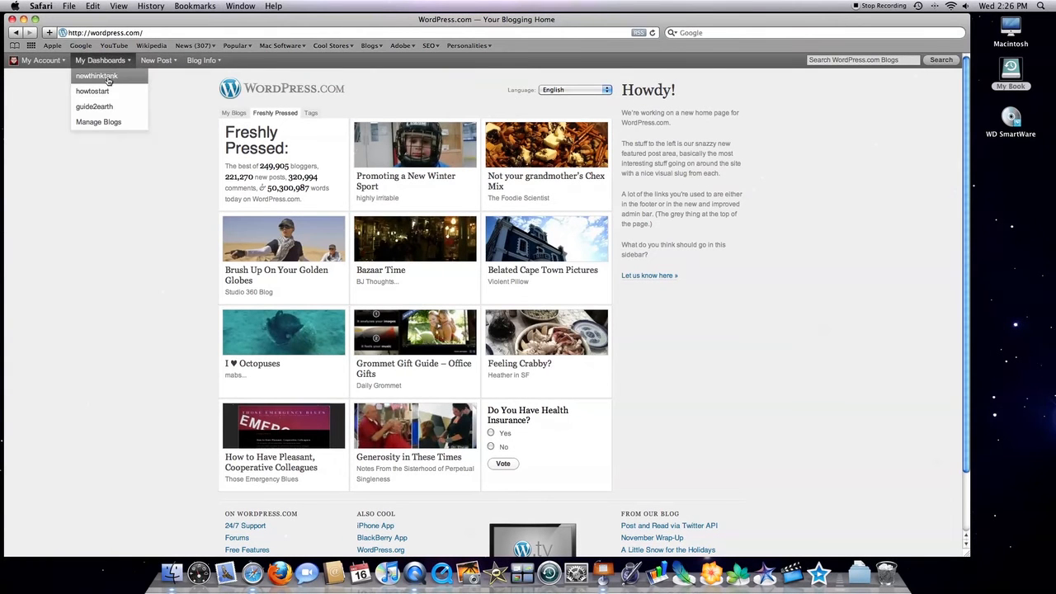
click(96, 76)
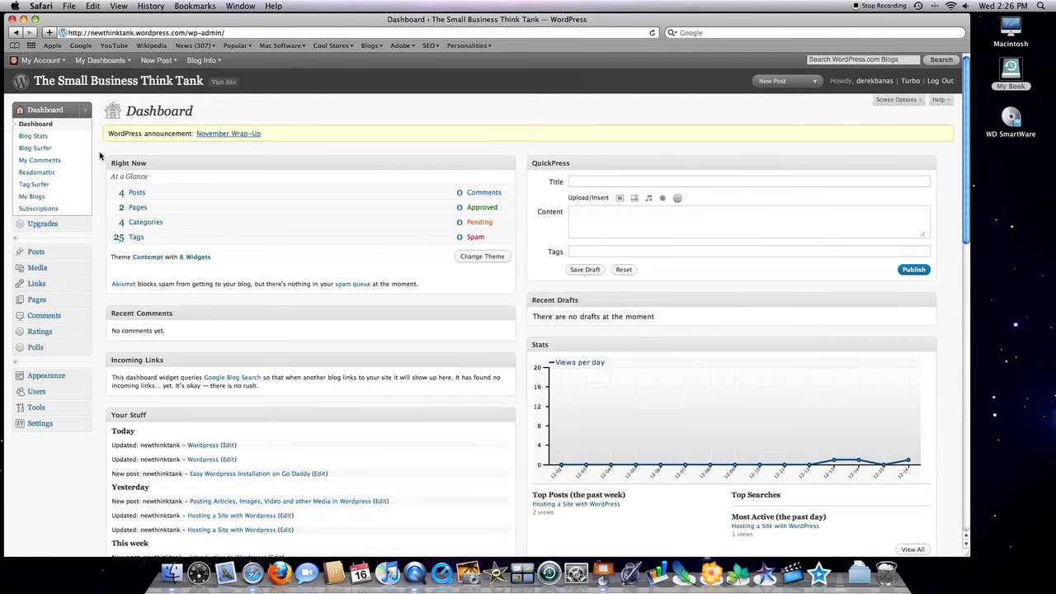
mouse_move(37, 267)
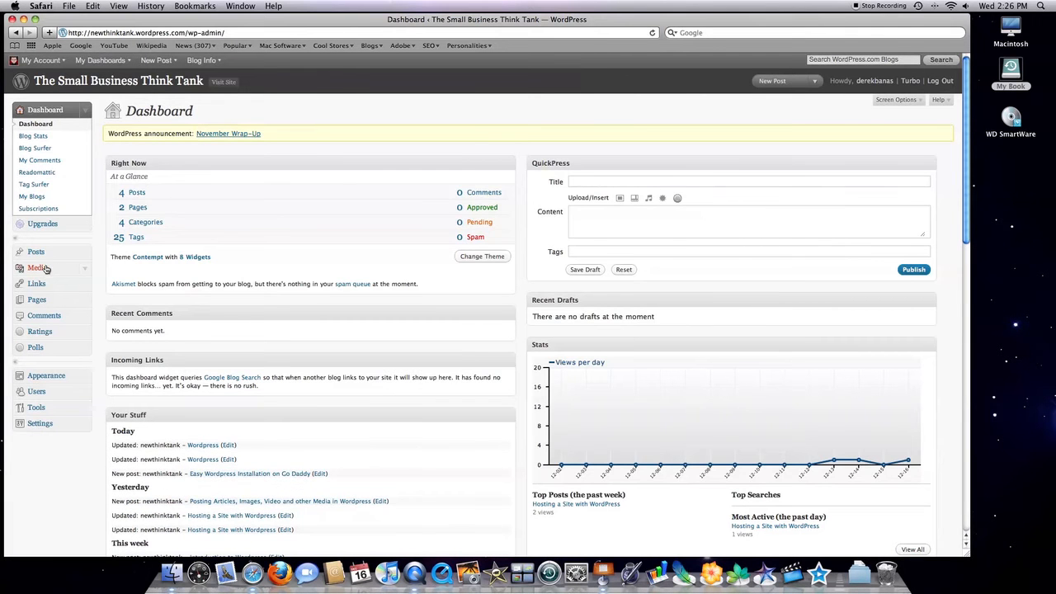
click(37, 267)
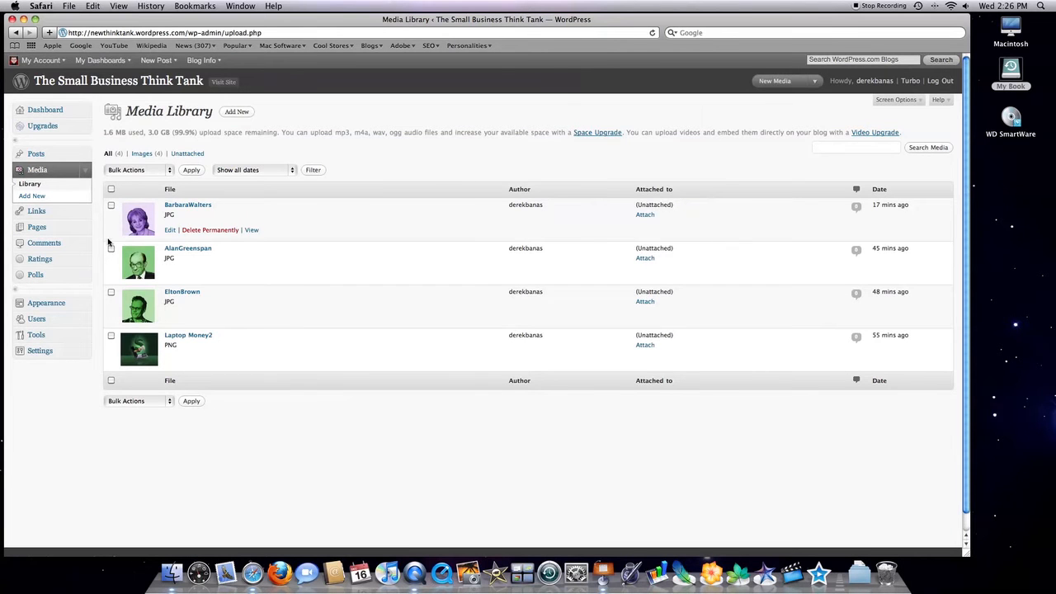
click(111, 247)
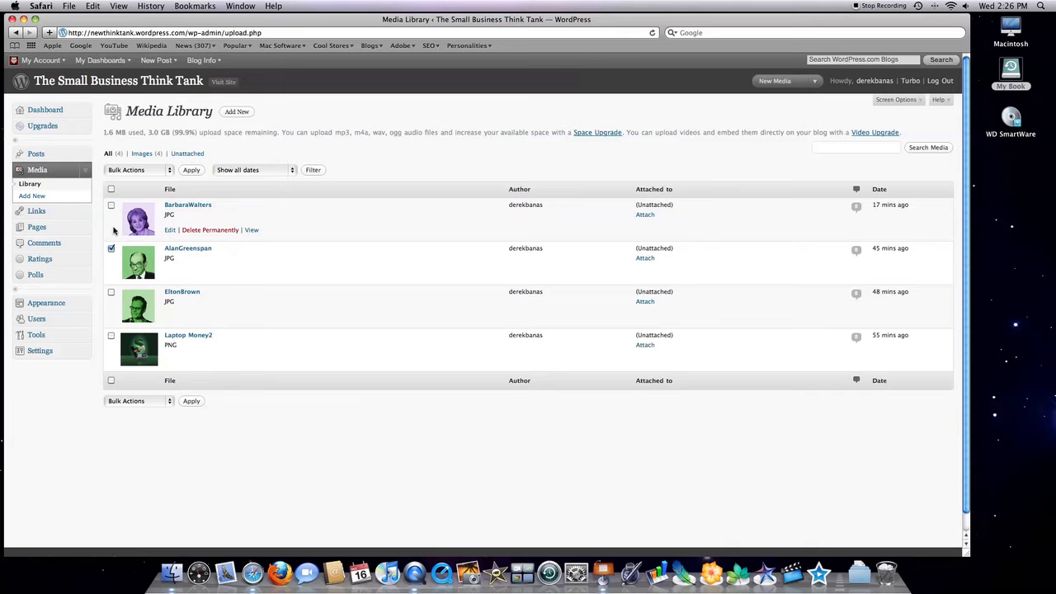
click(139, 168)
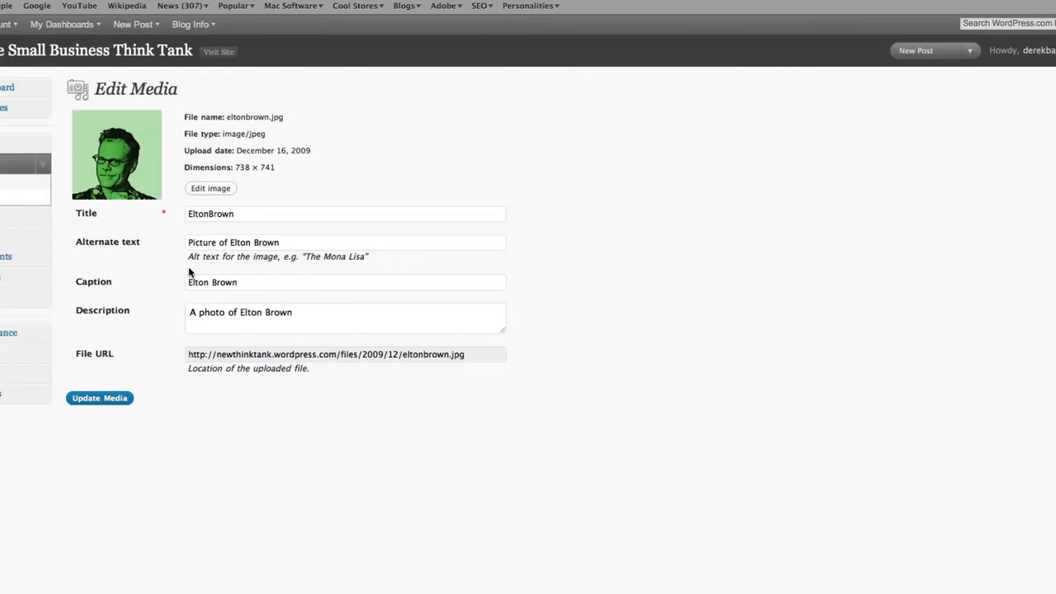
mouse_move(183, 240)
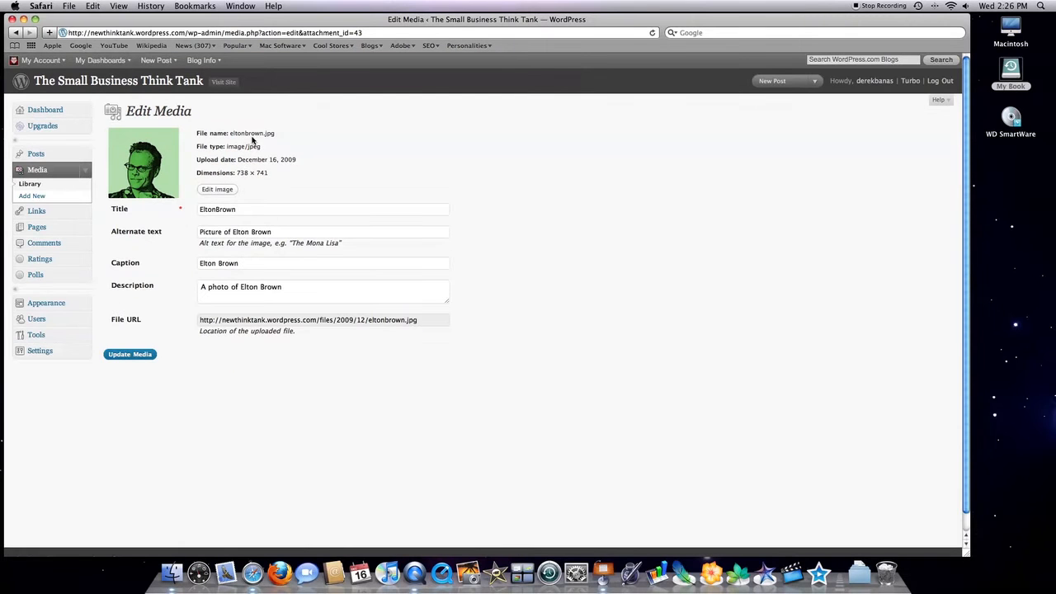
mouse_move(102, 201)
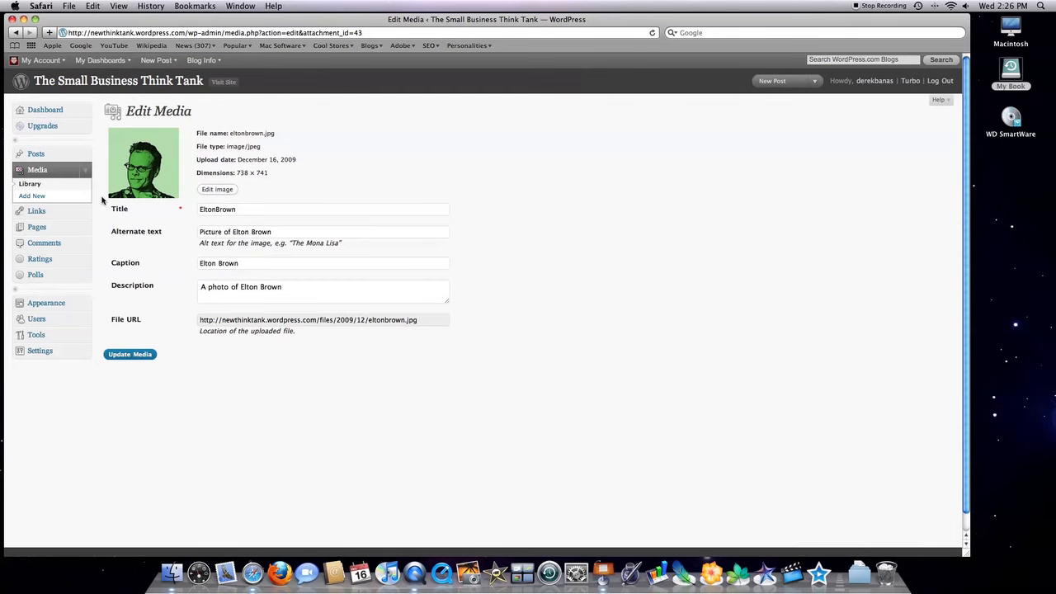
- Upload FlorenceNightingale.jpg via Media > Add New and save all changes
click(32, 195)
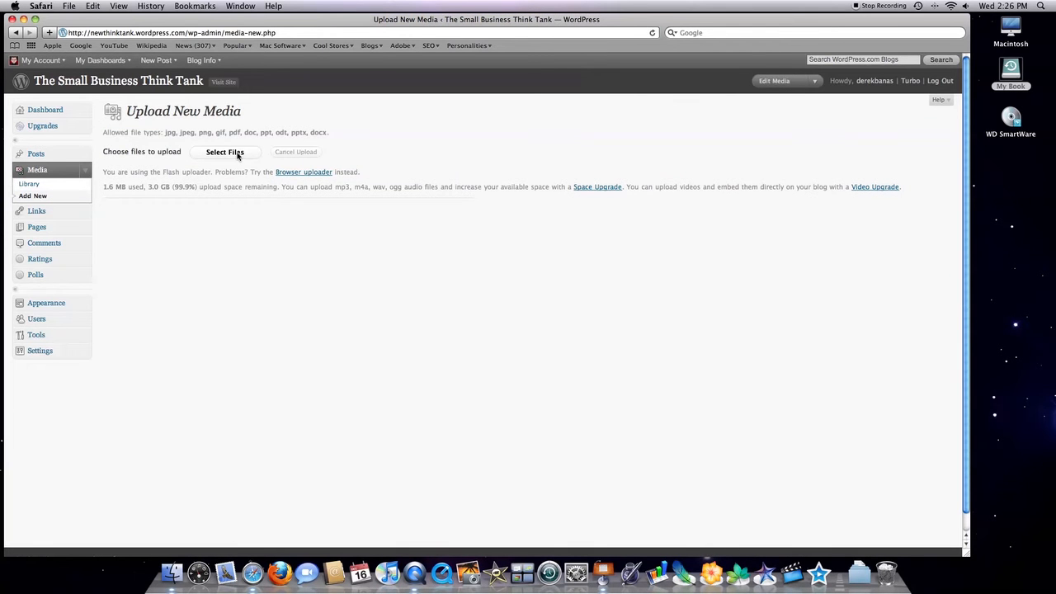
click(224, 152)
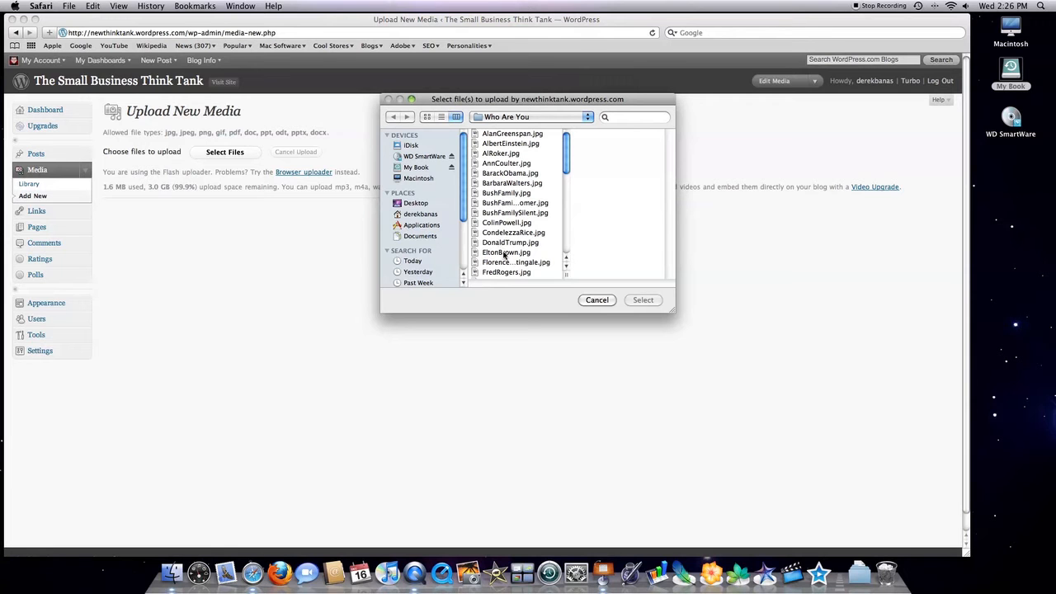
click(508, 261)
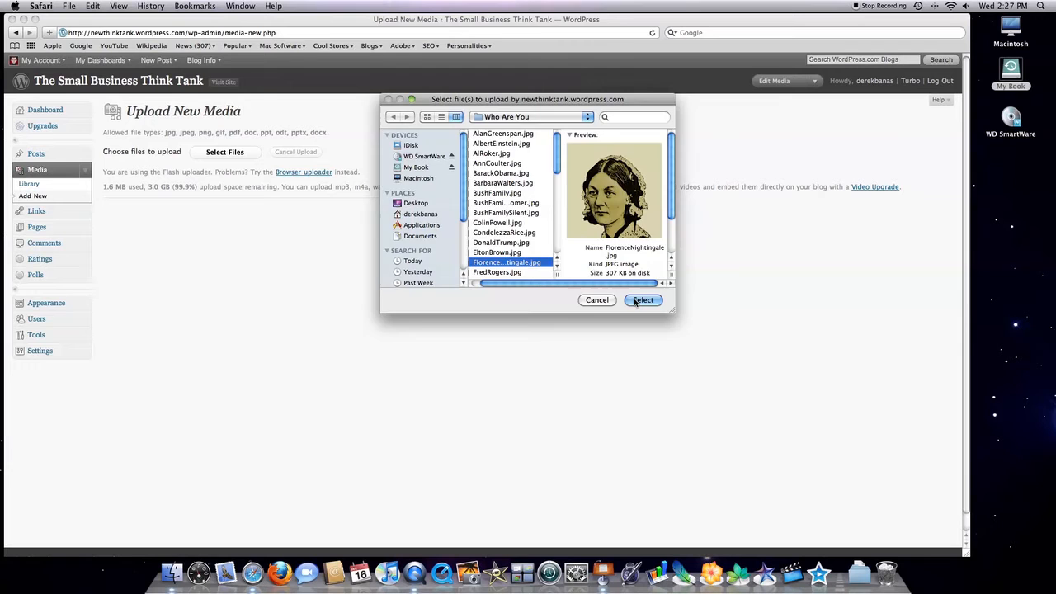
click(643, 300)
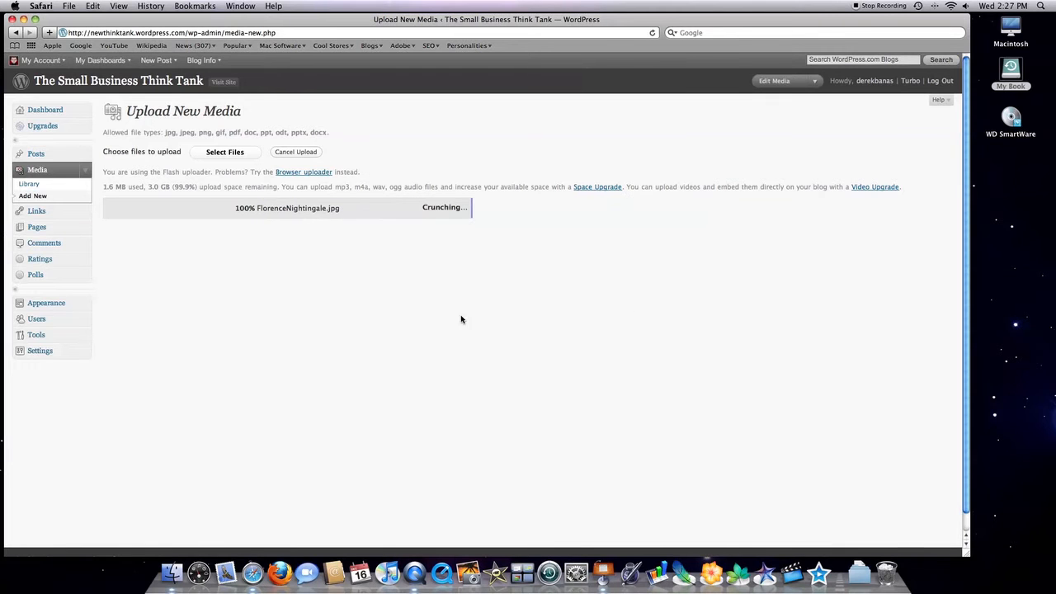
mouse_move(443, 310)
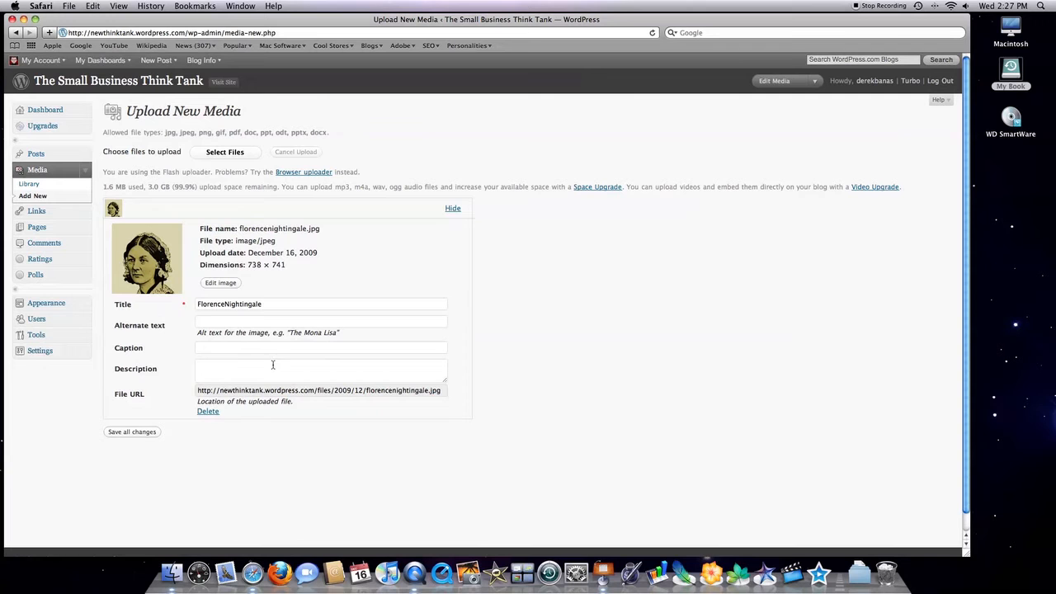
mouse_move(245, 358)
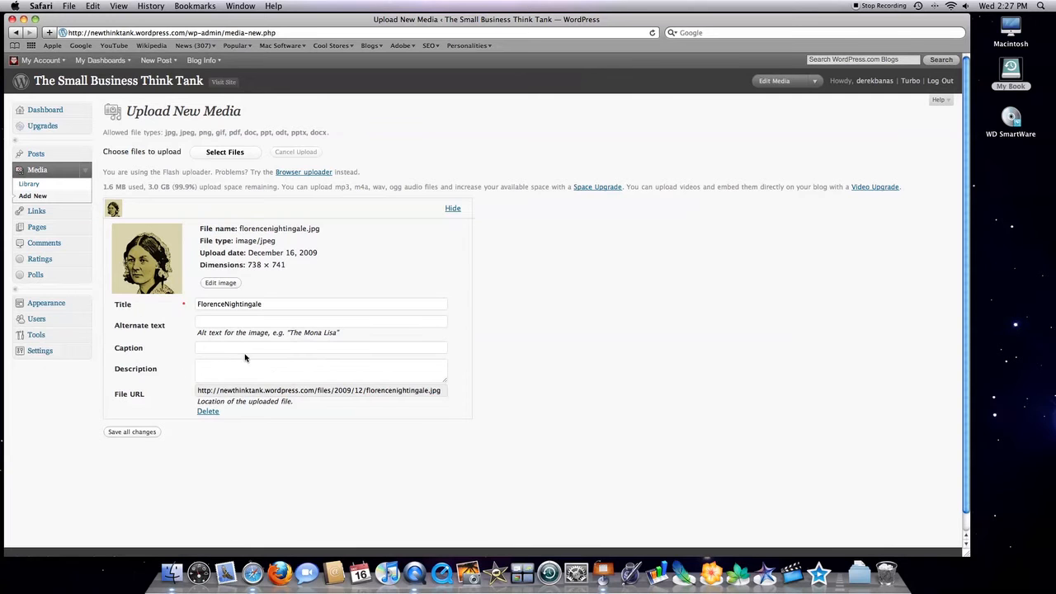
mouse_move(174, 477)
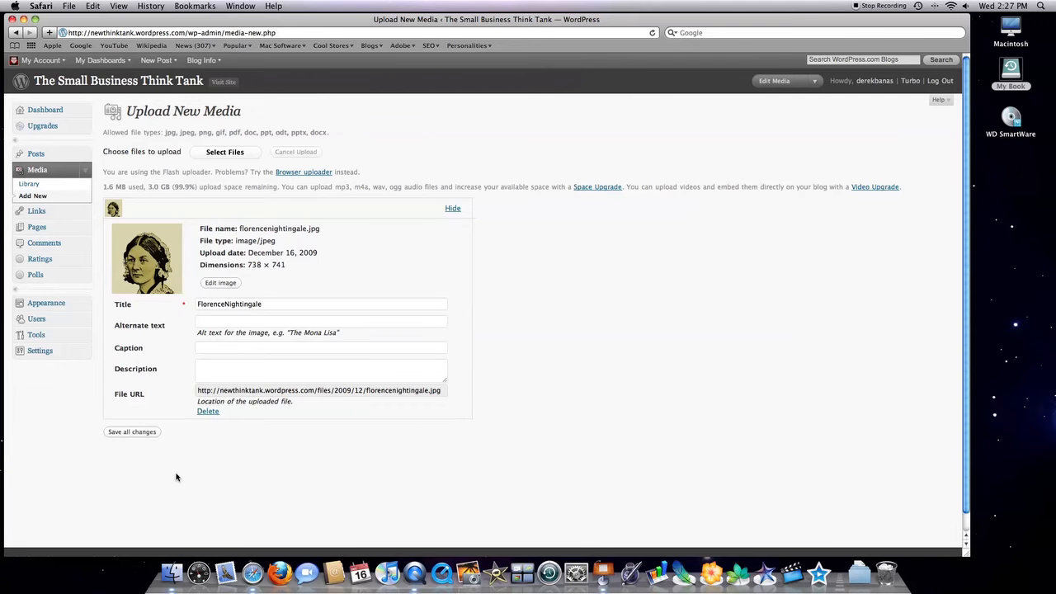
click(29, 183)
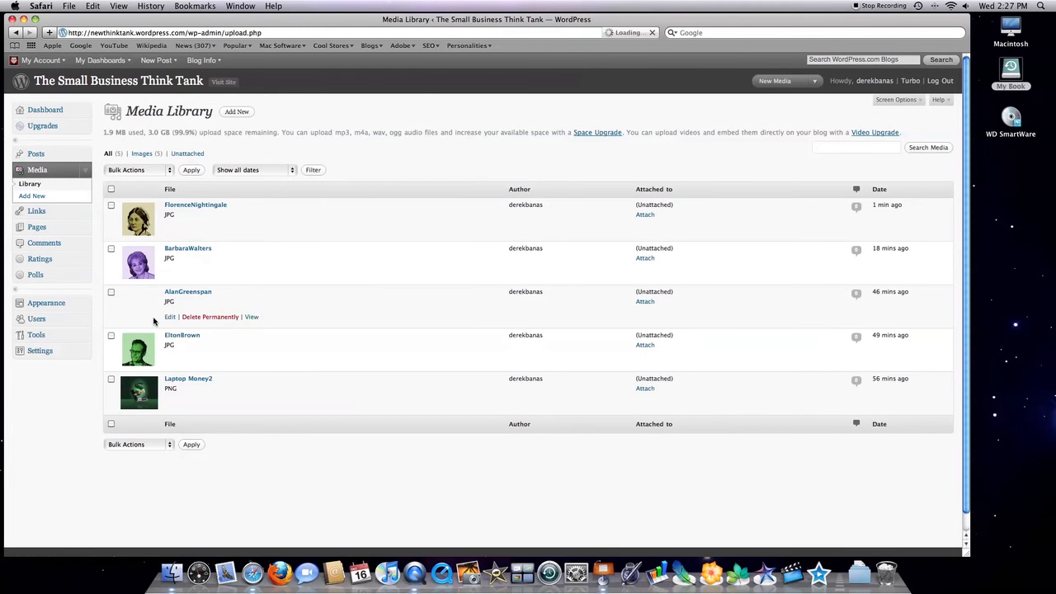
mouse_move(221, 350)
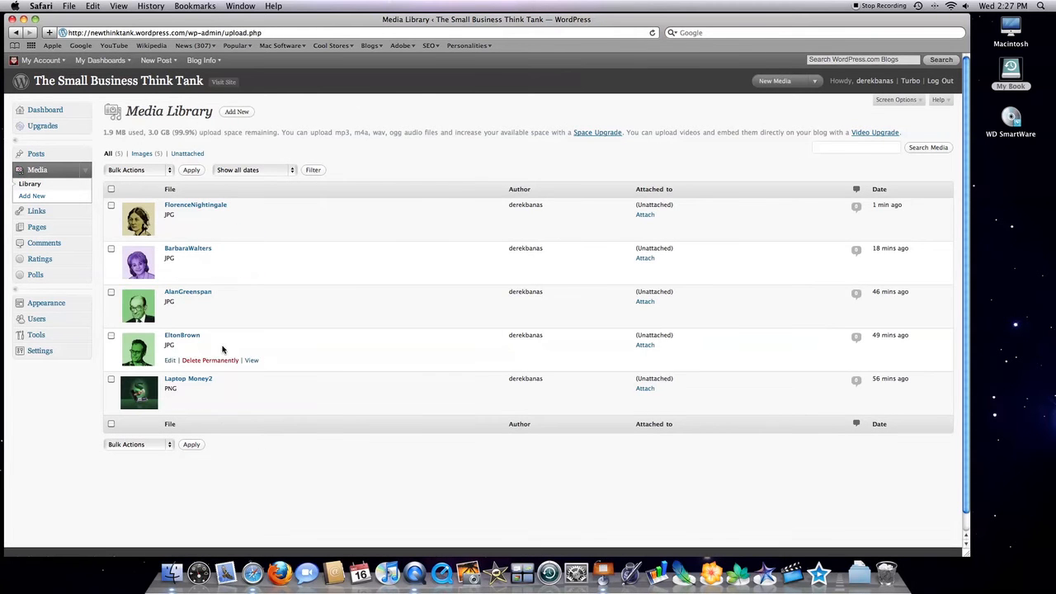
mouse_move(195, 204)
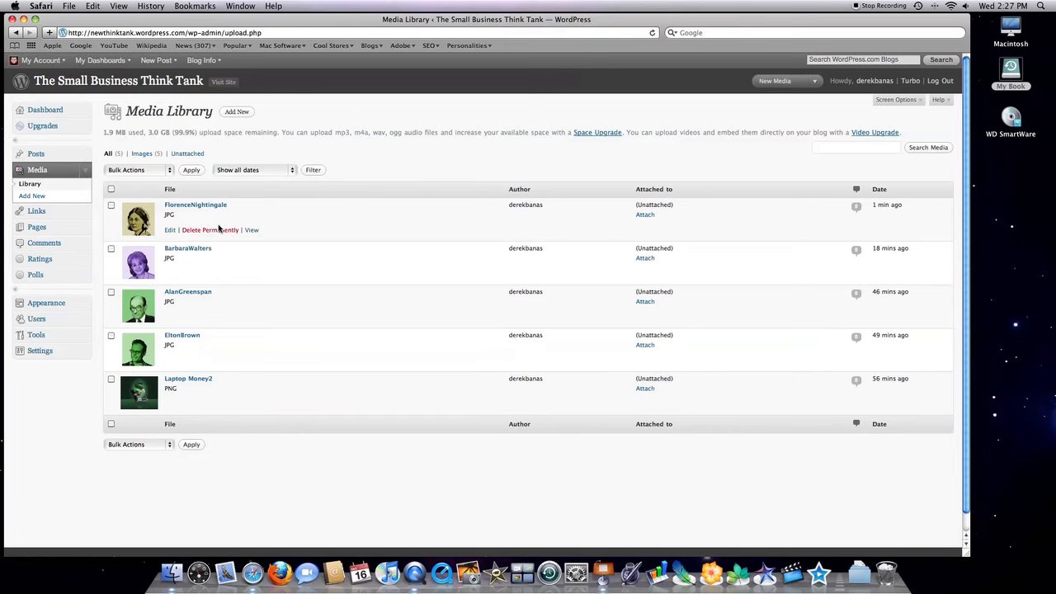
mouse_move(287, 217)
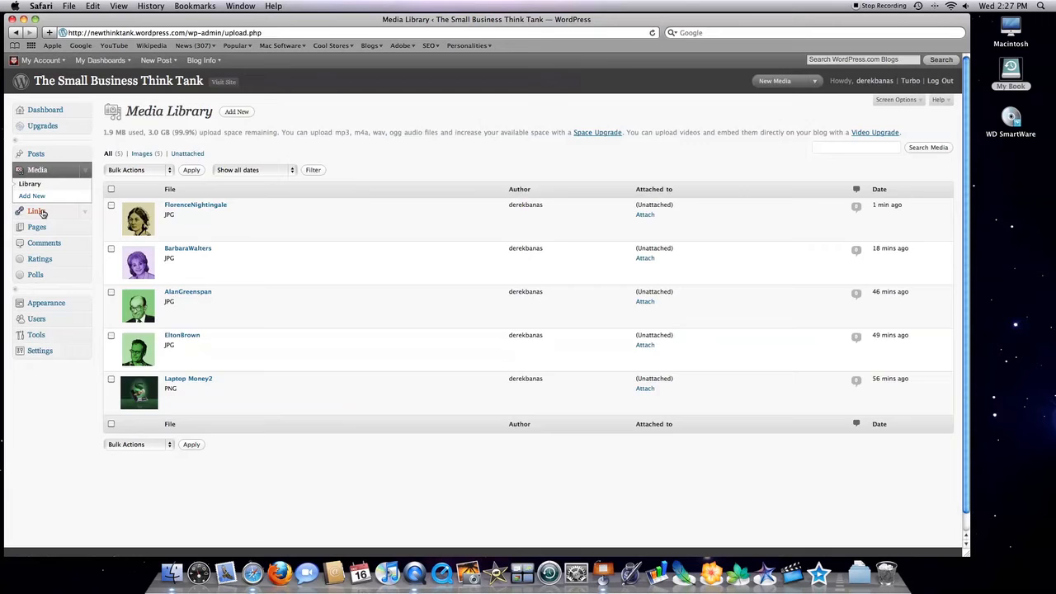
- Expand Links and show the Link Categories page with its single Blogroll category
click(36, 211)
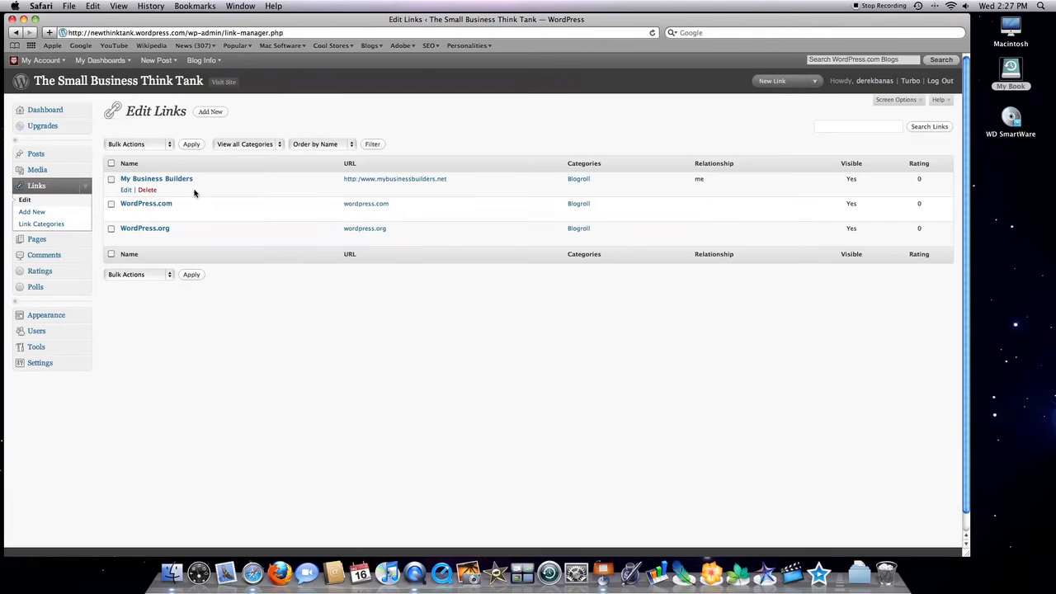
mouse_move(191, 112)
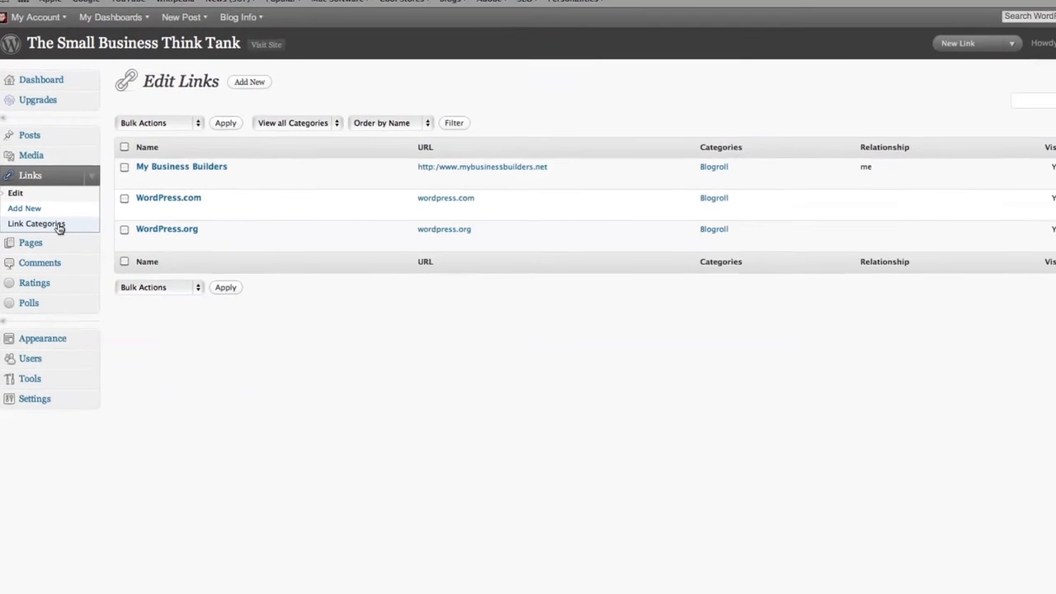
click(37, 224)
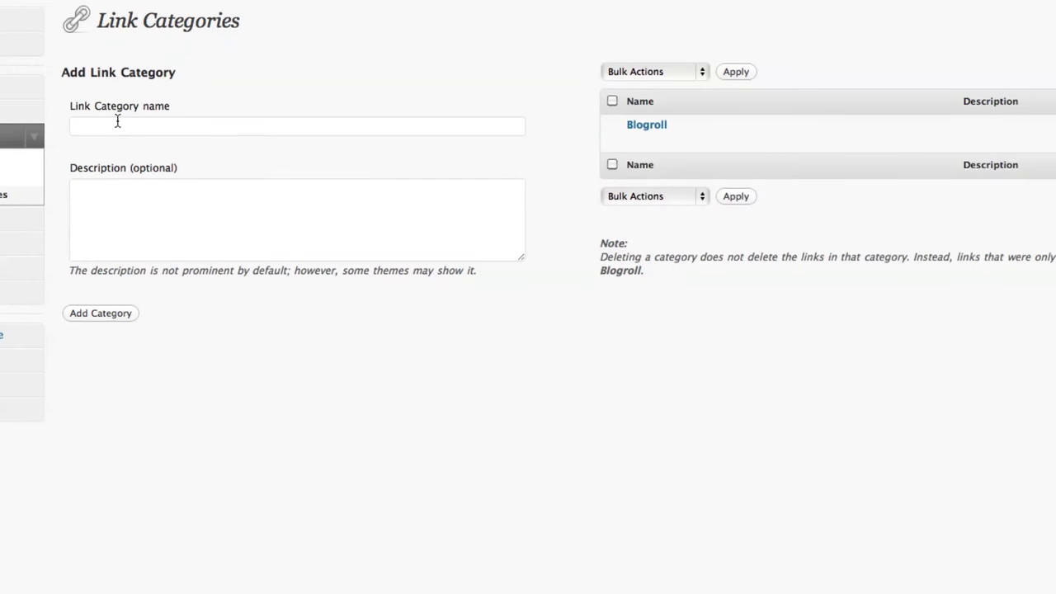
mouse_move(112, 311)
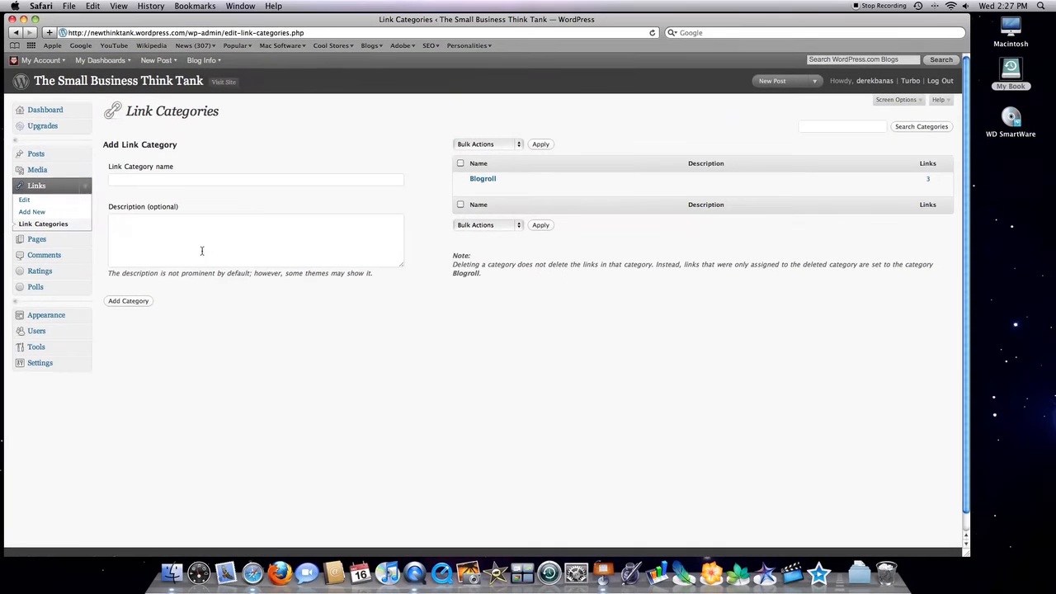
mouse_move(482, 178)
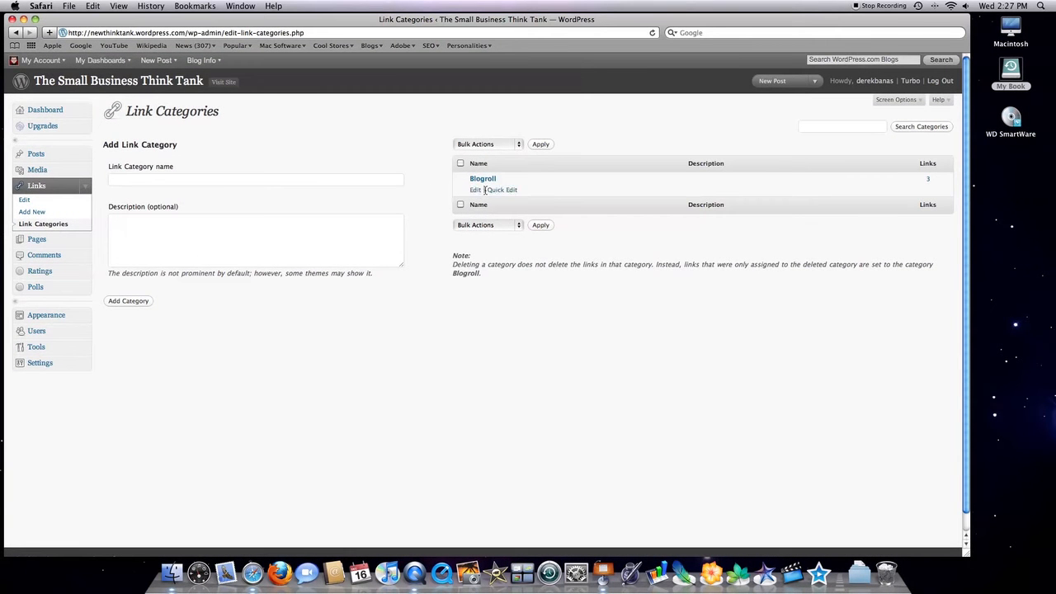
mouse_move(511, 144)
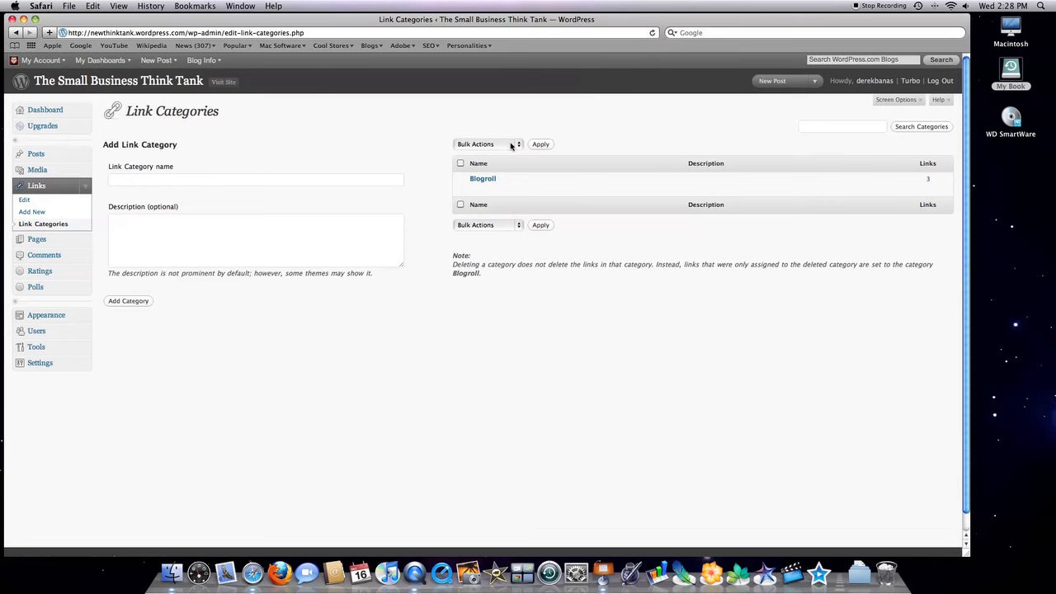
click(485, 143)
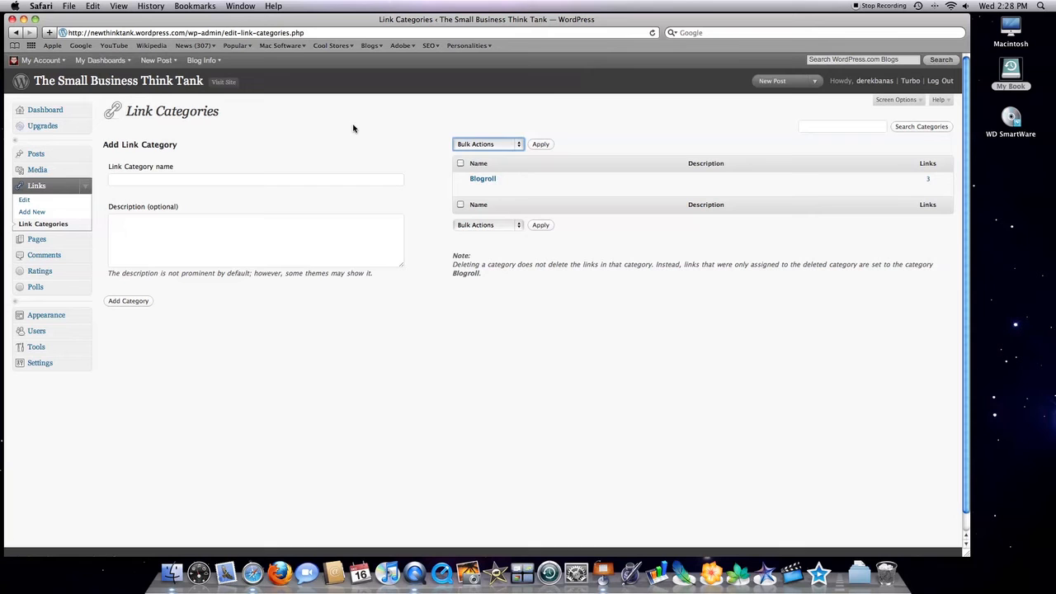
- Start a new link via Links > Add New with the _none target (same window)
click(31, 211)
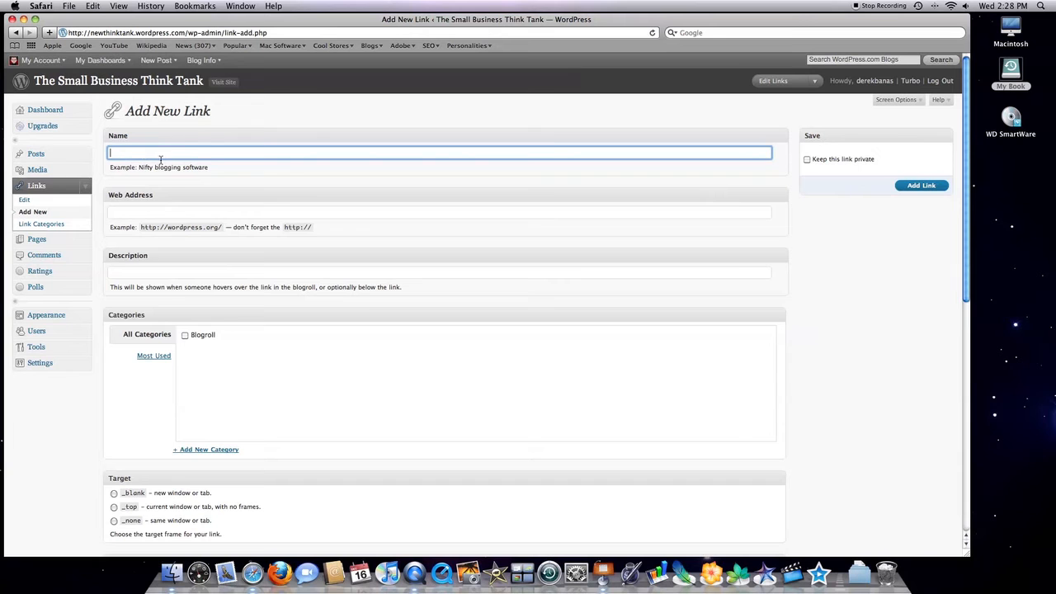
mouse_move(132, 212)
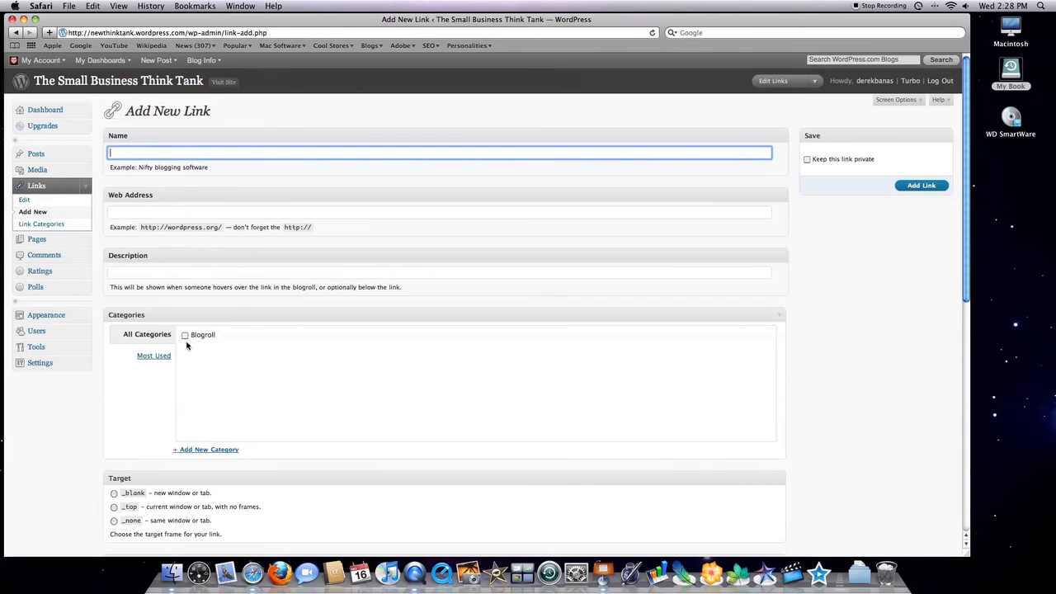
click(185, 333)
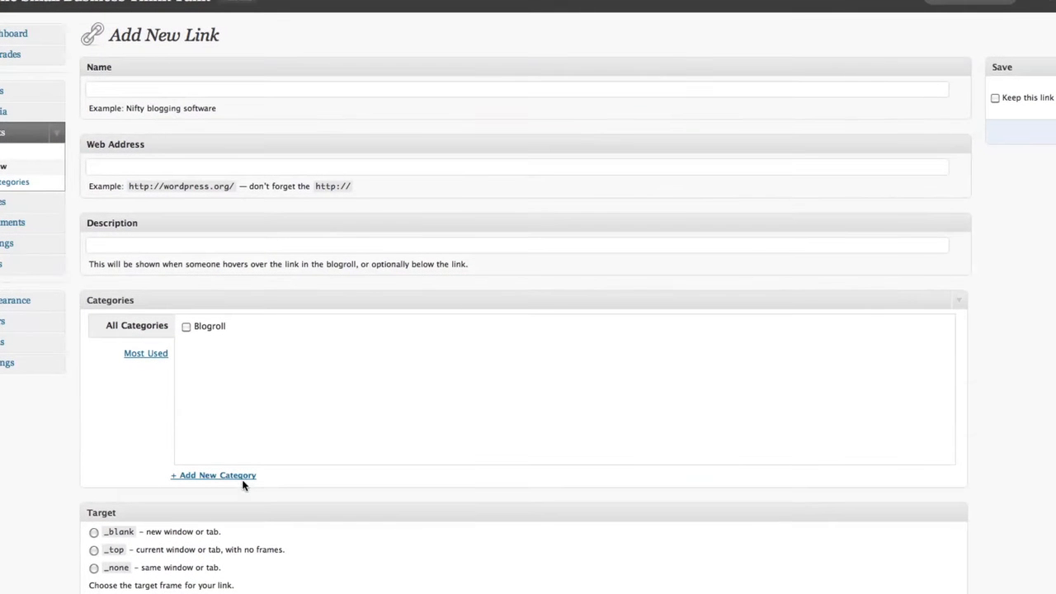
mouse_move(175, 432)
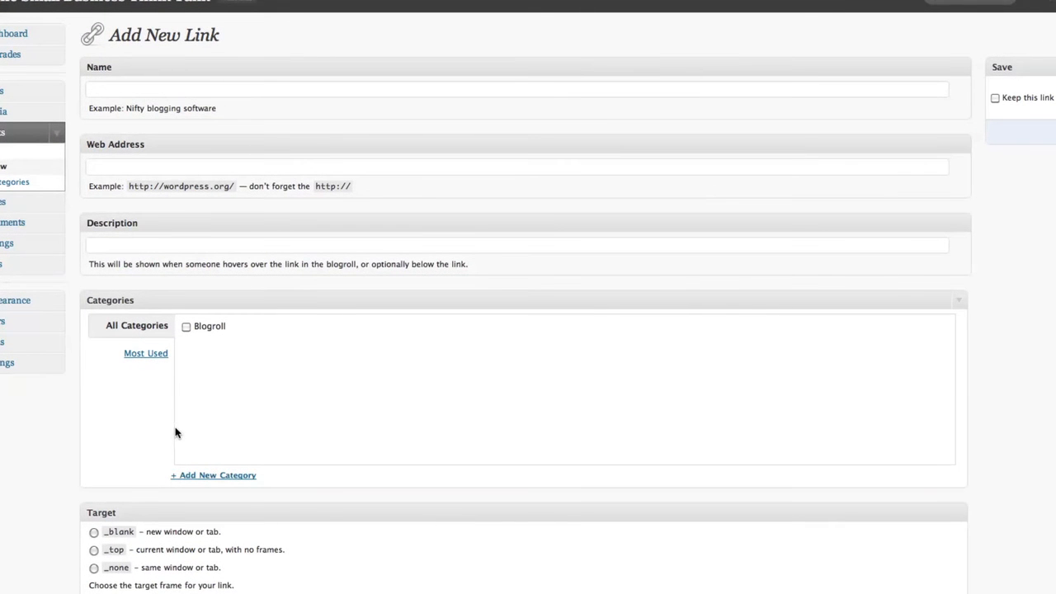
scroll(down, 3)
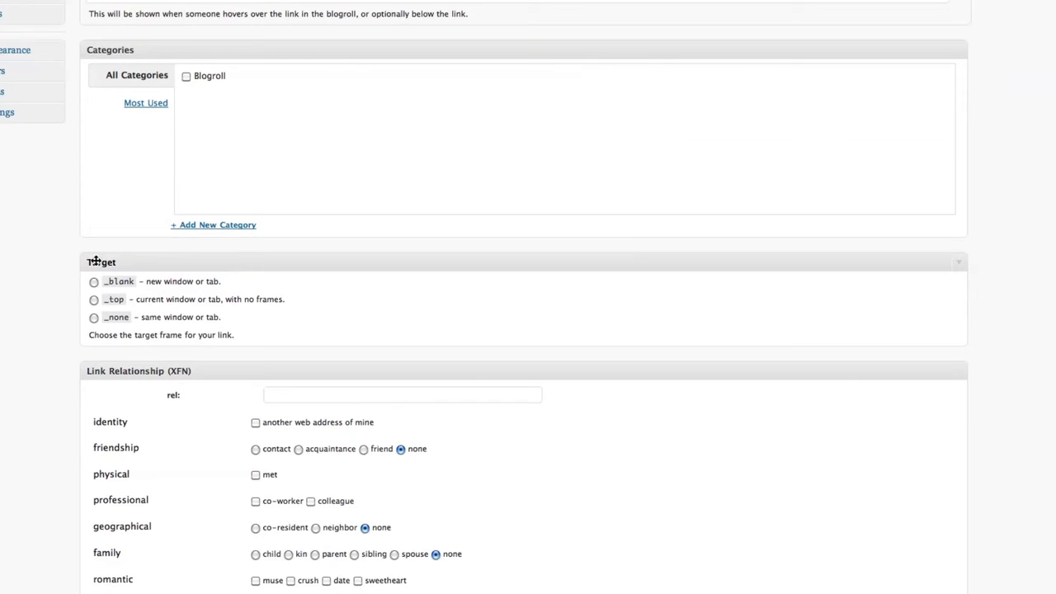
click(93, 317)
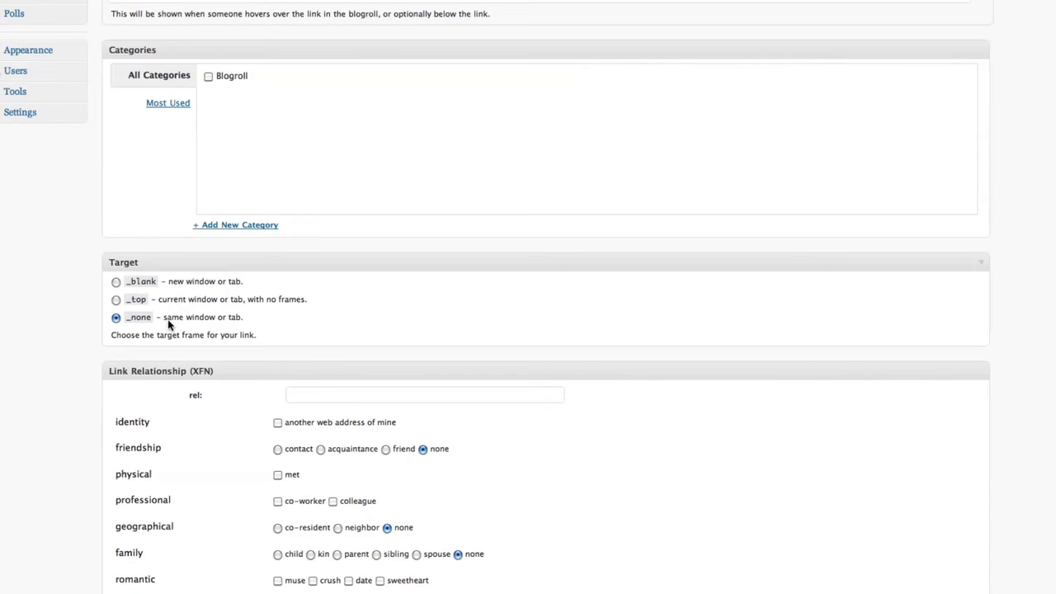
mouse_move(180, 326)
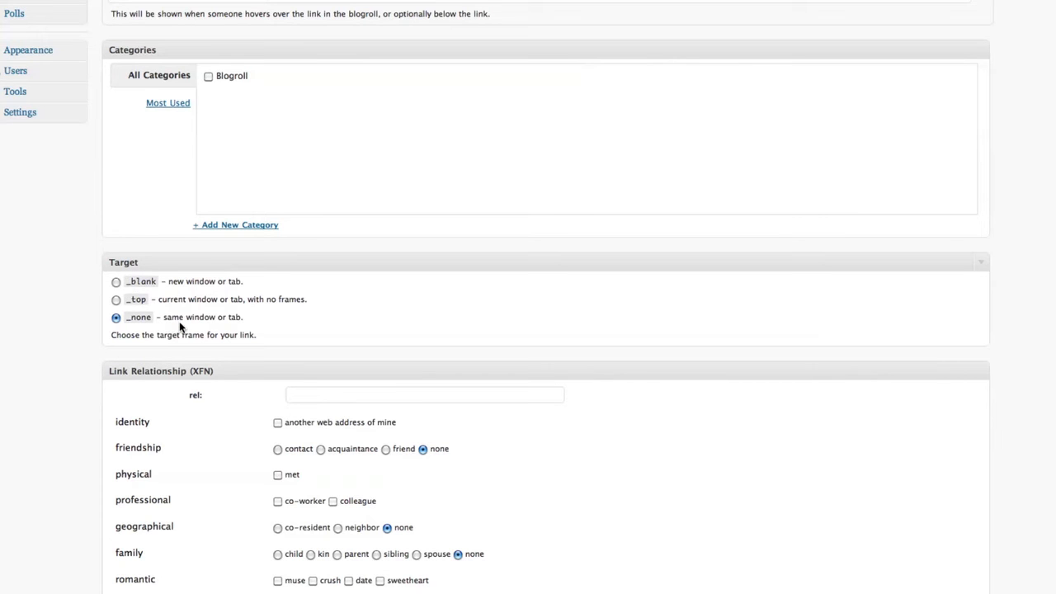
mouse_move(218, 320)
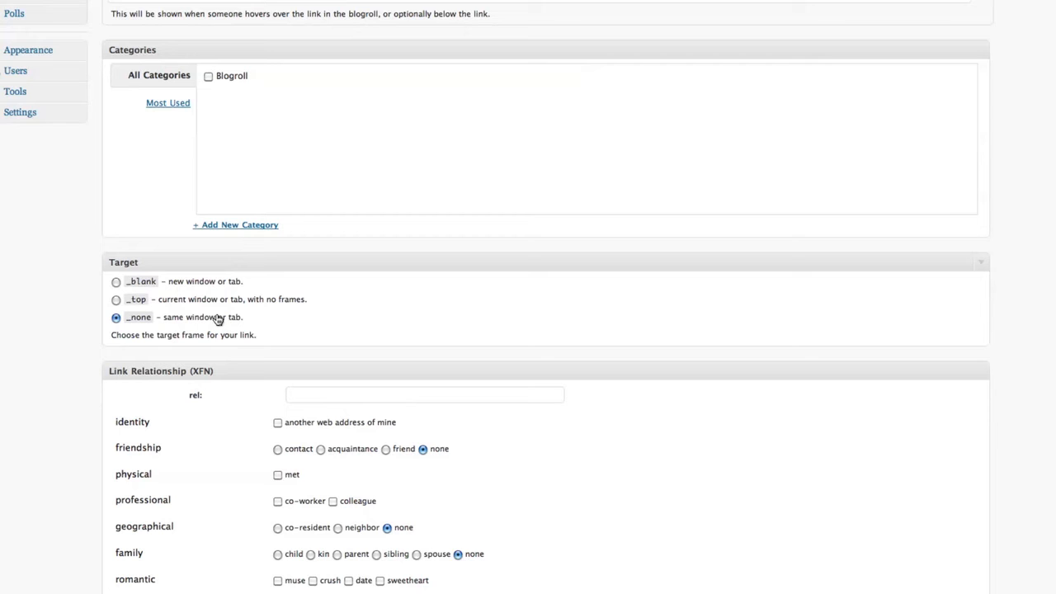
mouse_move(350, 310)
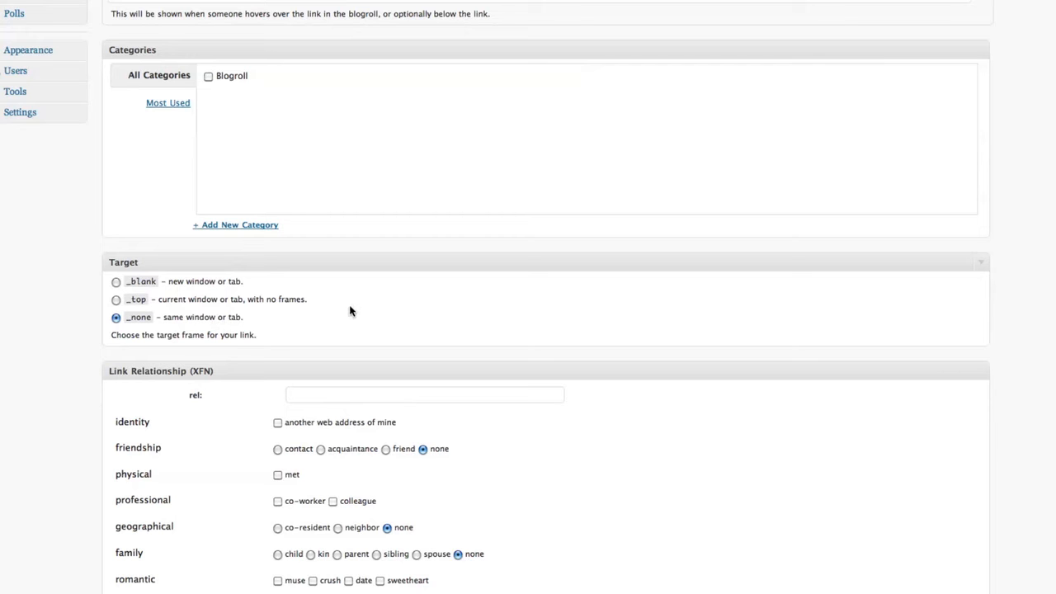
- Move down to the advanced fields and place the cursor in Image Address
scroll(down, 3)
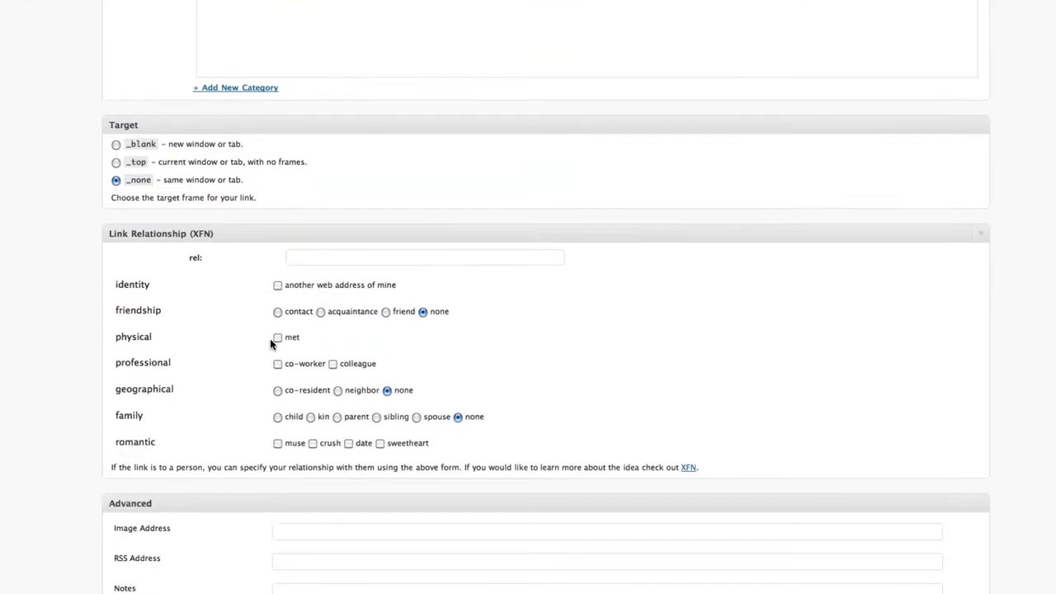
scroll(down, 3)
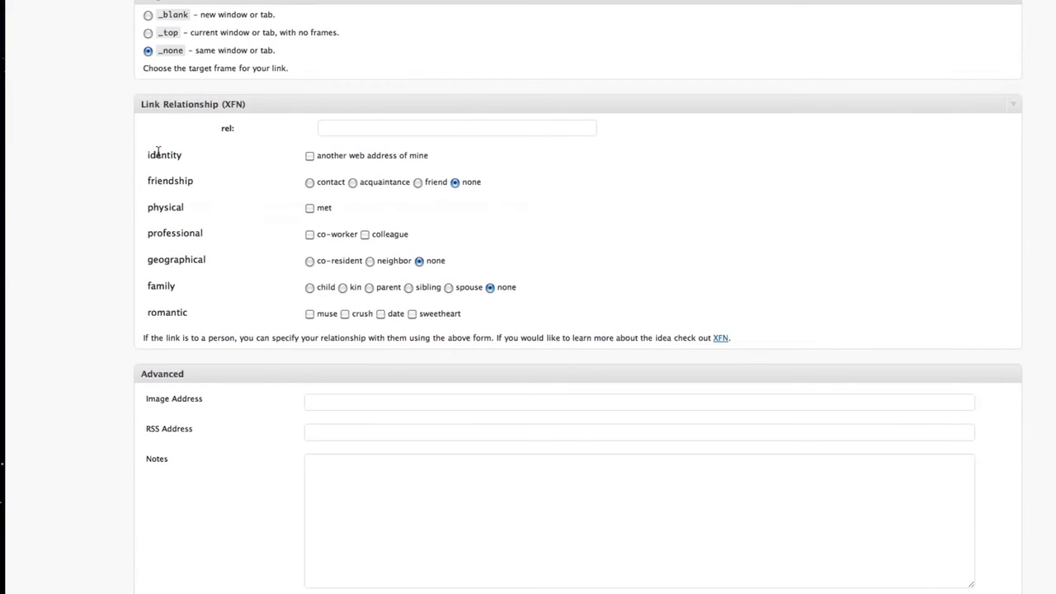
mouse_move(380, 256)
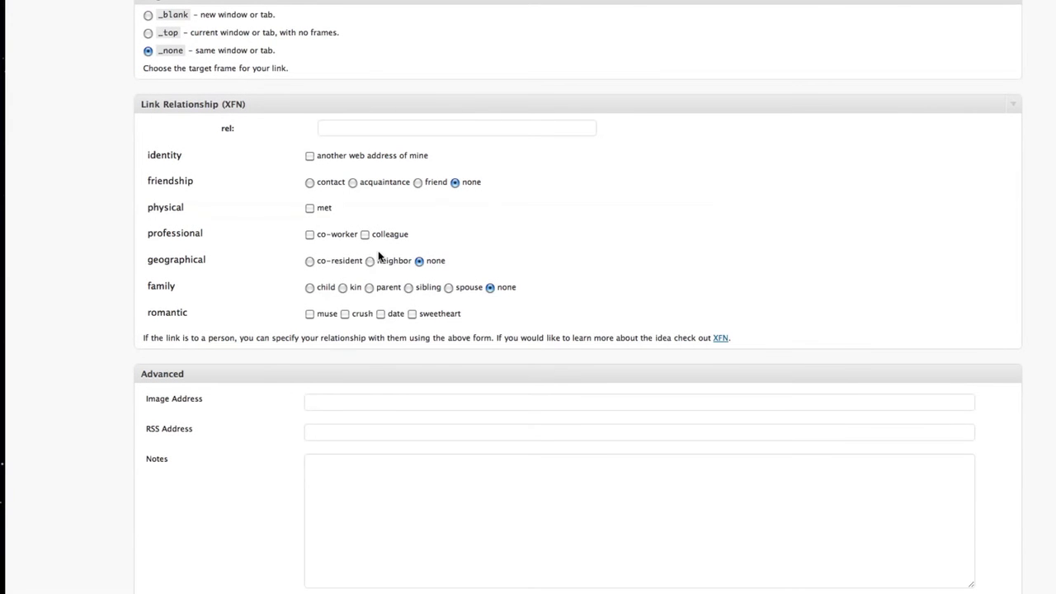
mouse_move(264, 260)
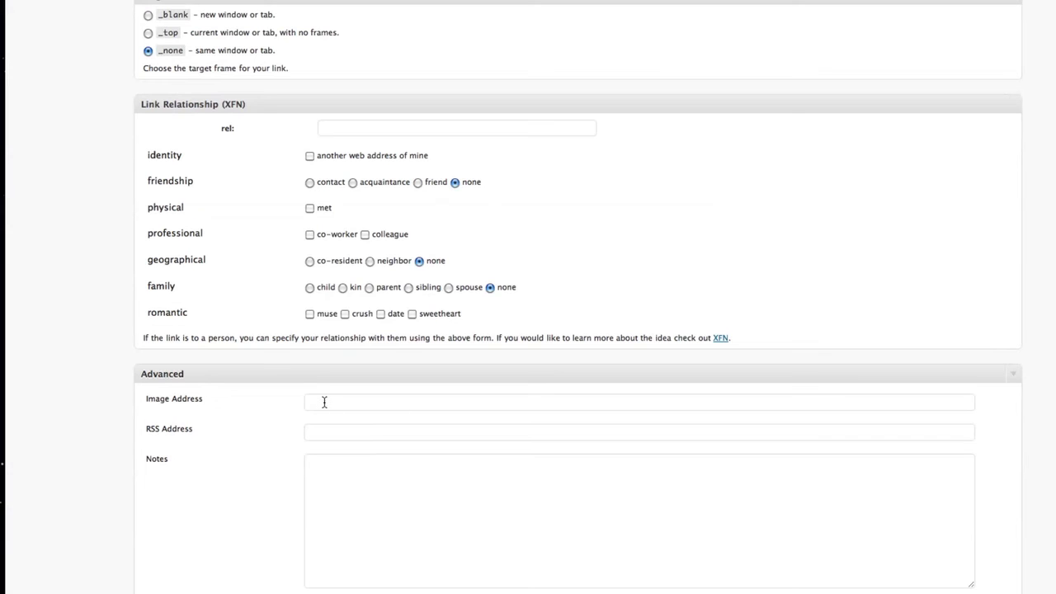
click(636, 402)
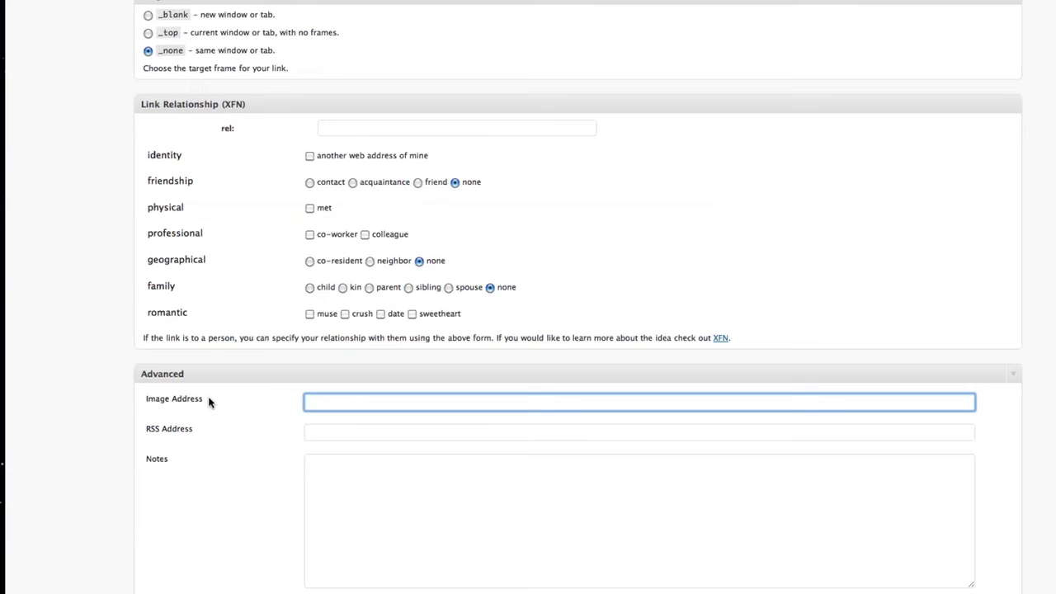
mouse_move(166, 402)
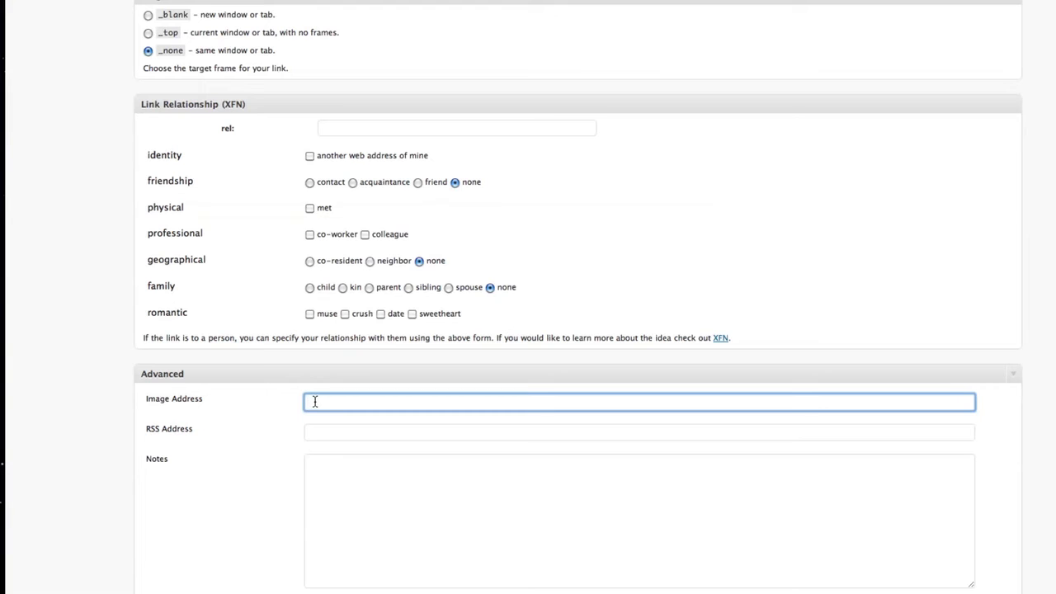
mouse_move(234, 439)
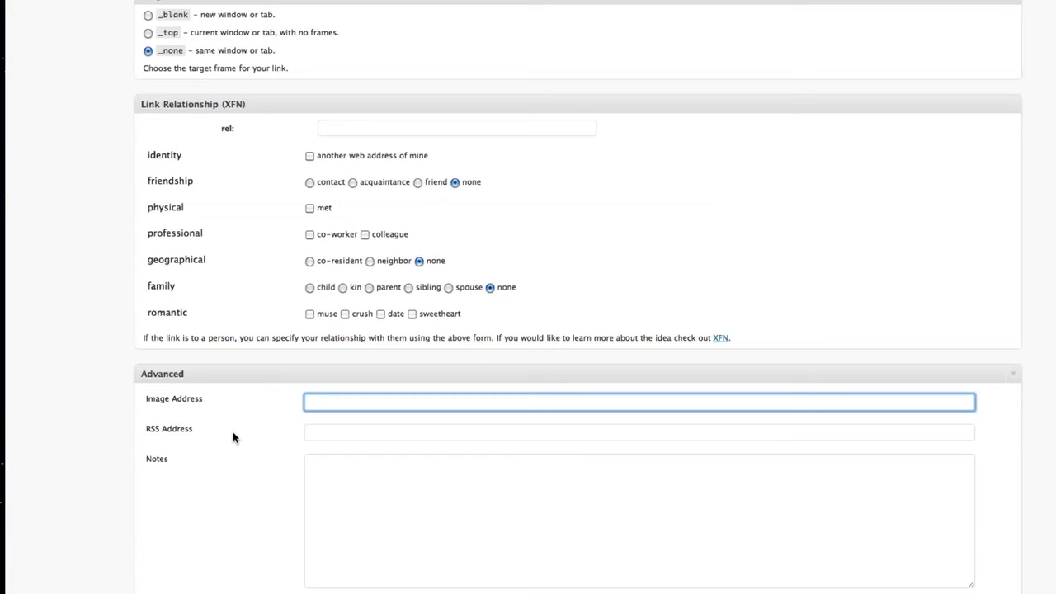
scroll(down, 3)
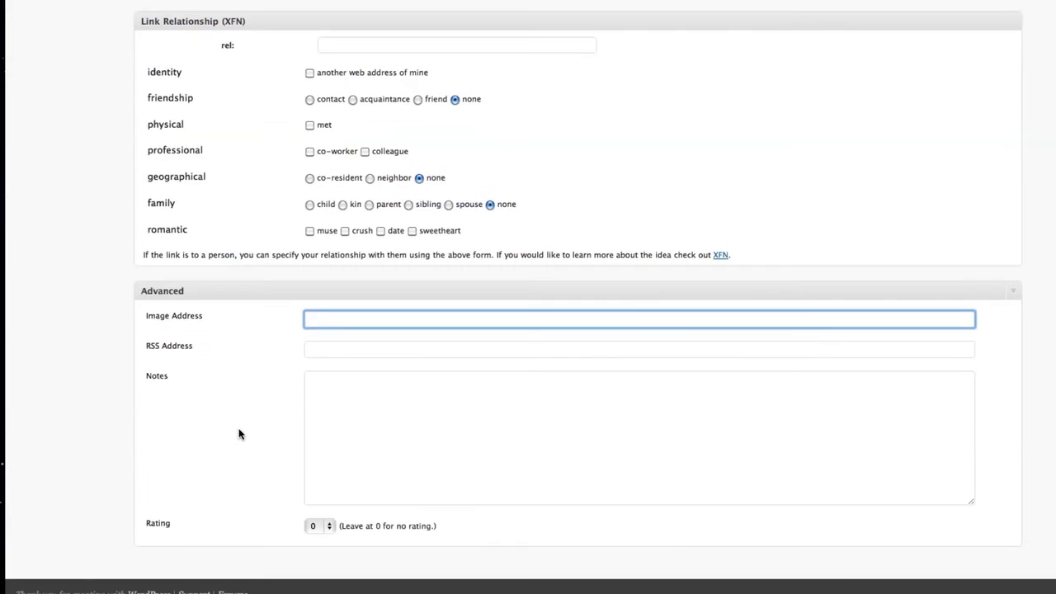
mouse_move(244, 442)
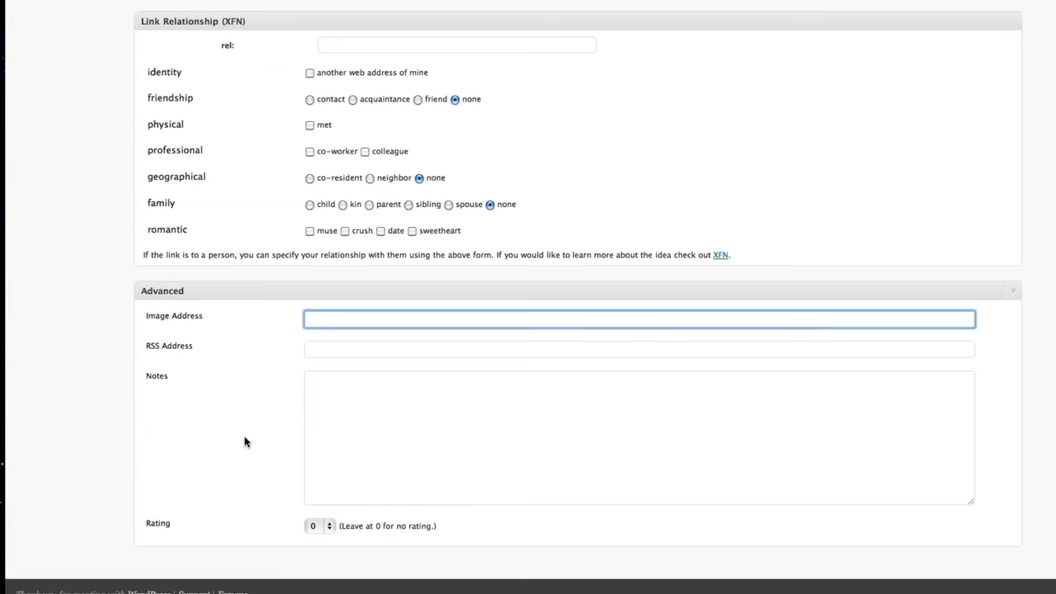
mouse_move(213, 477)
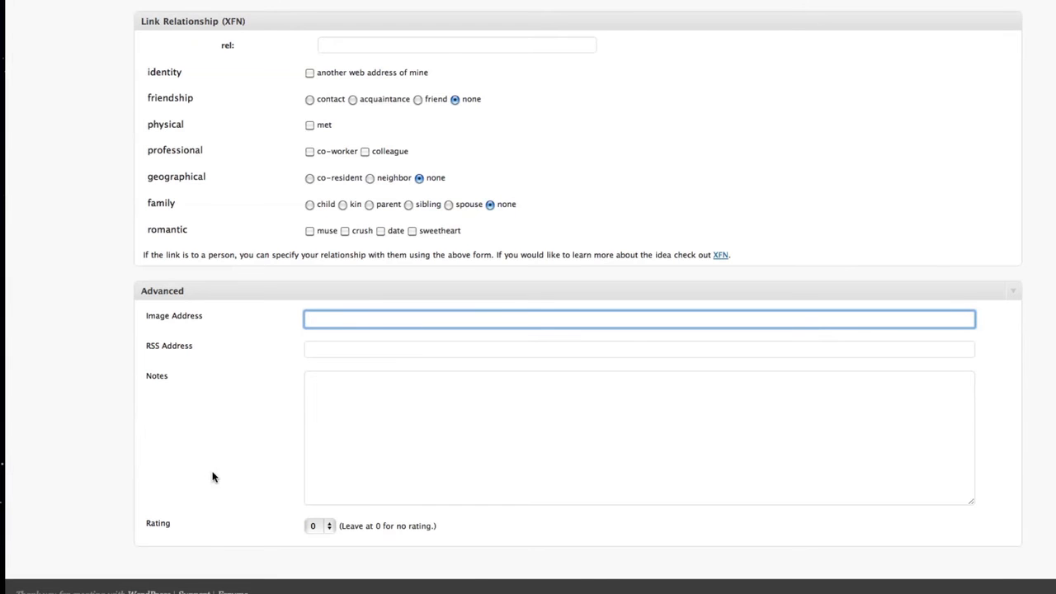
mouse_move(241, 472)
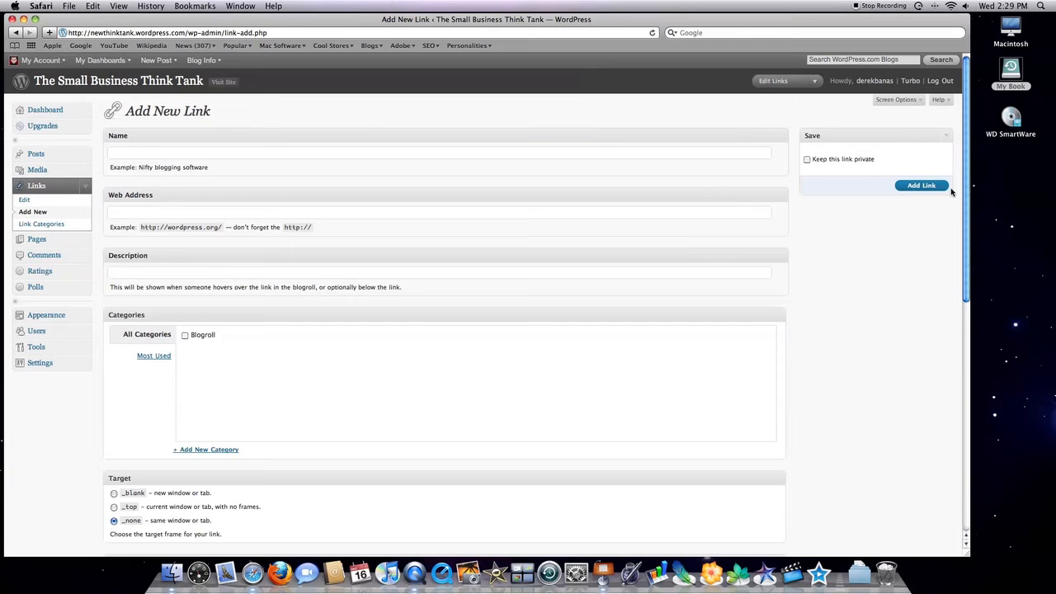
mouse_move(661, 284)
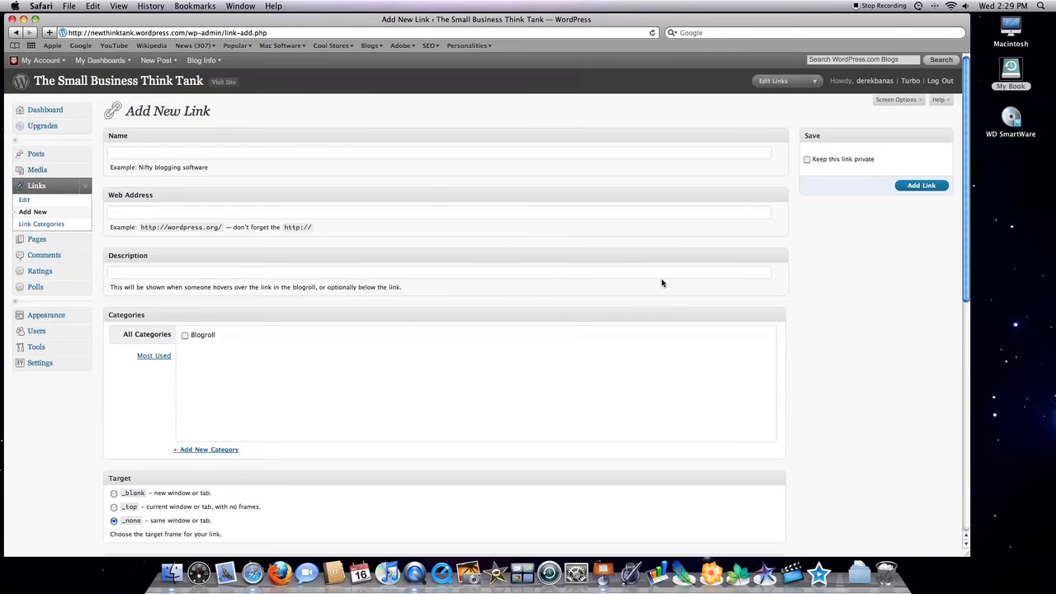
mouse_move(482, 244)
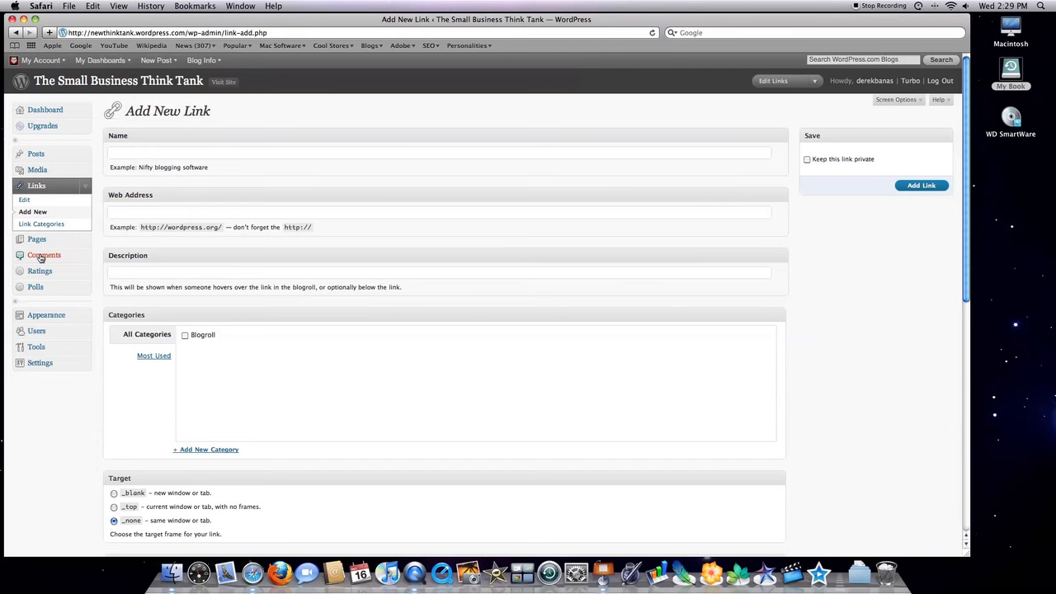
click(43, 254)
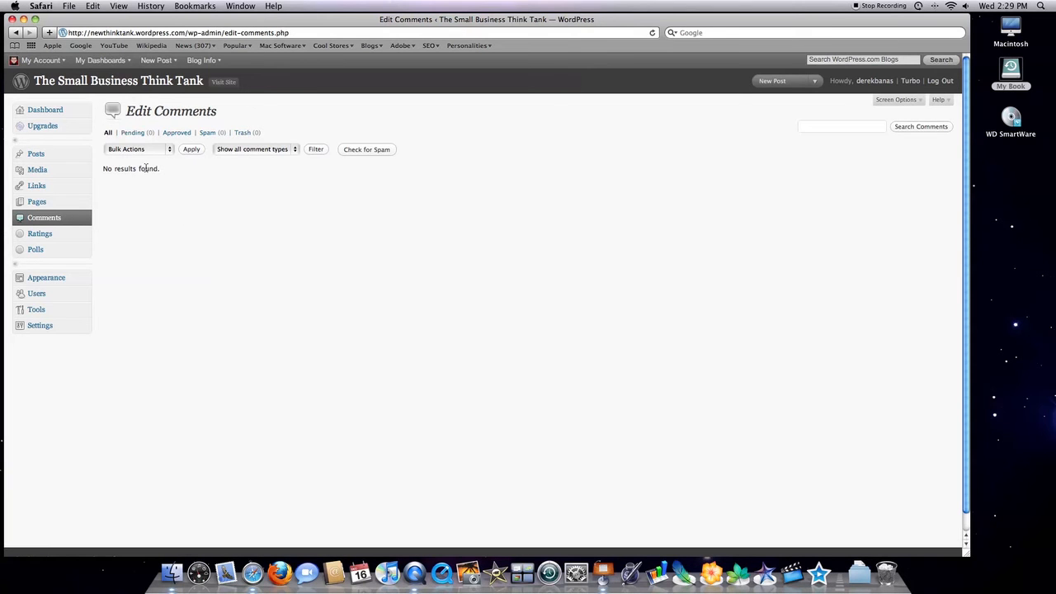
- On the Comments screen, show the bulk actions list (unapprove, approve, spam, trash)
click(136, 148)
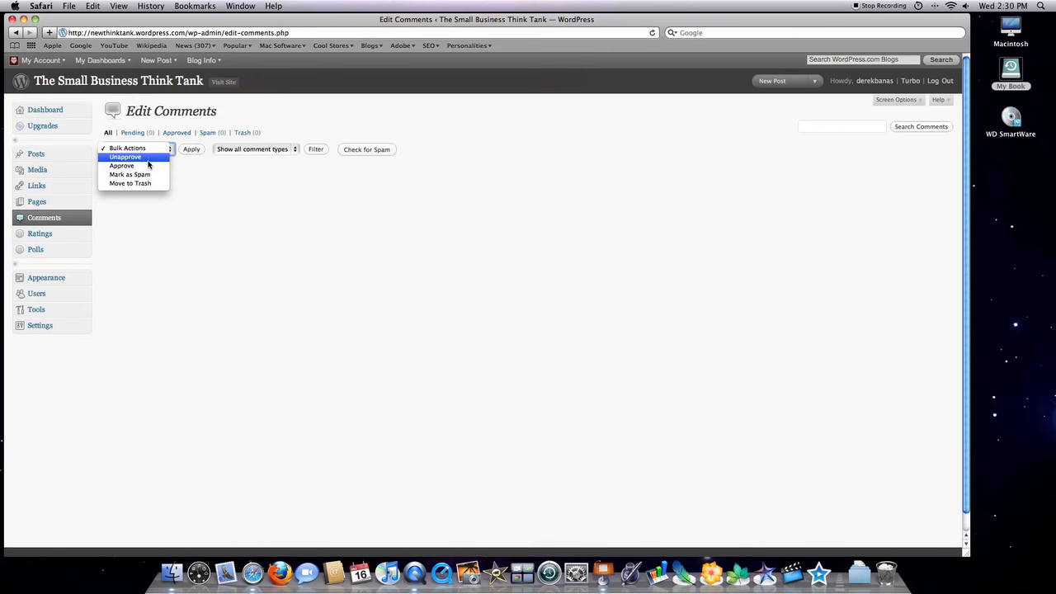
mouse_move(129, 175)
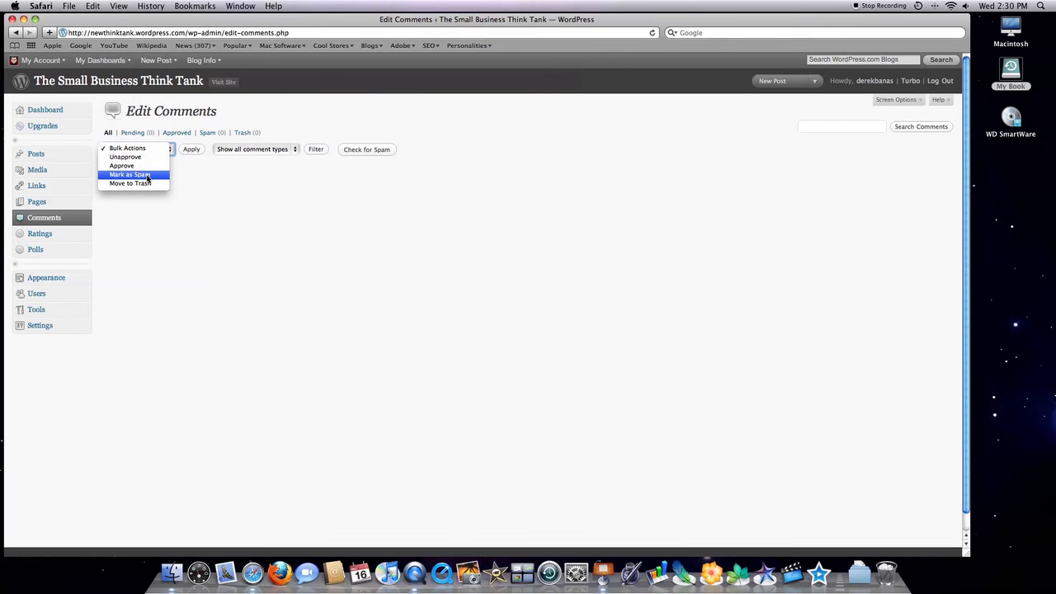
mouse_move(202, 180)
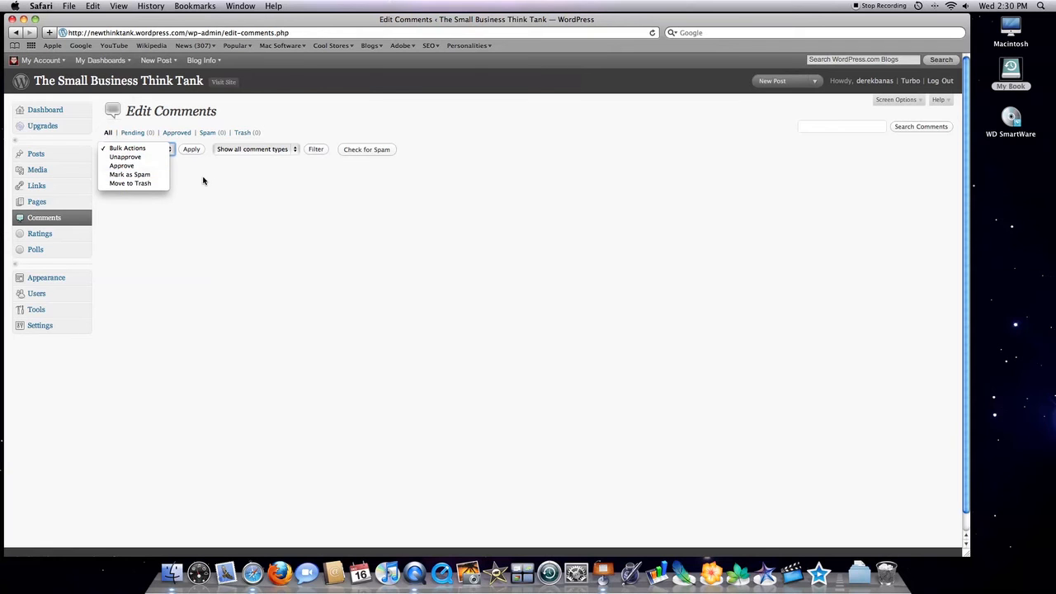
mouse_move(234, 188)
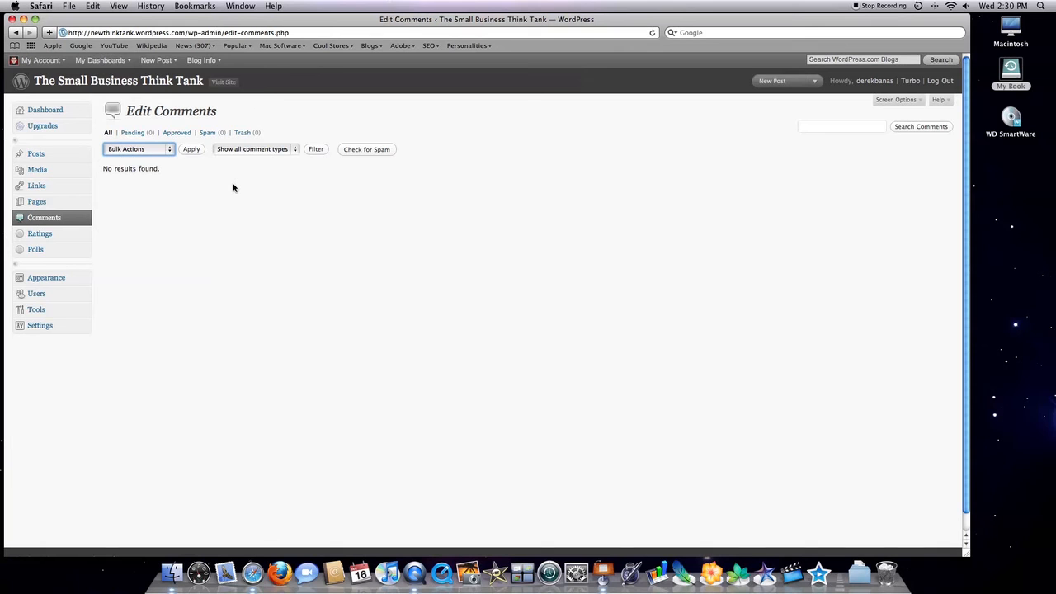
mouse_move(185, 227)
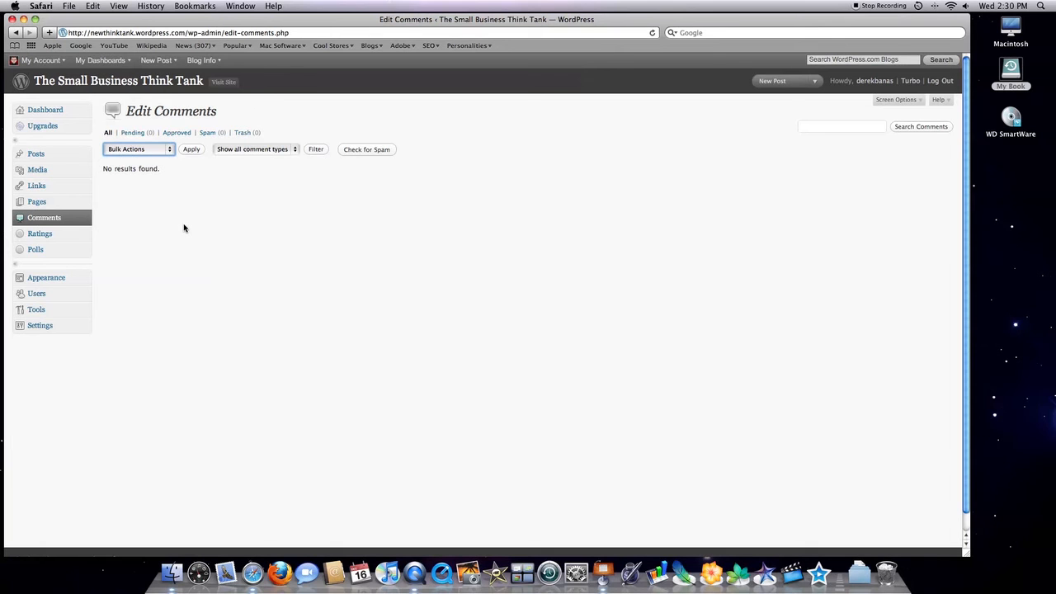
mouse_move(37, 201)
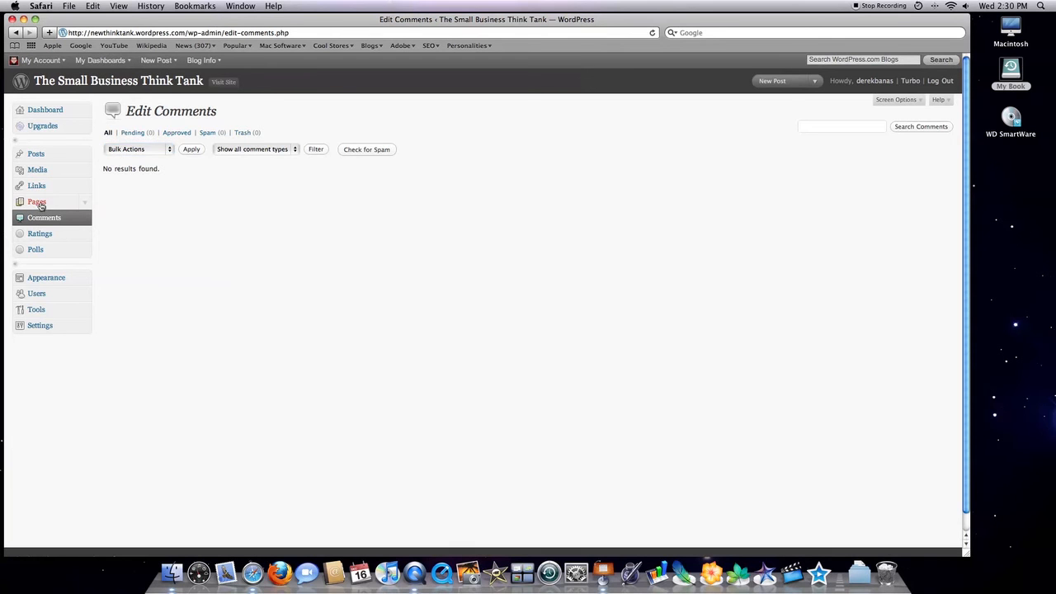
- From the Pages list, start an empty Add New Page editor
click(36, 201)
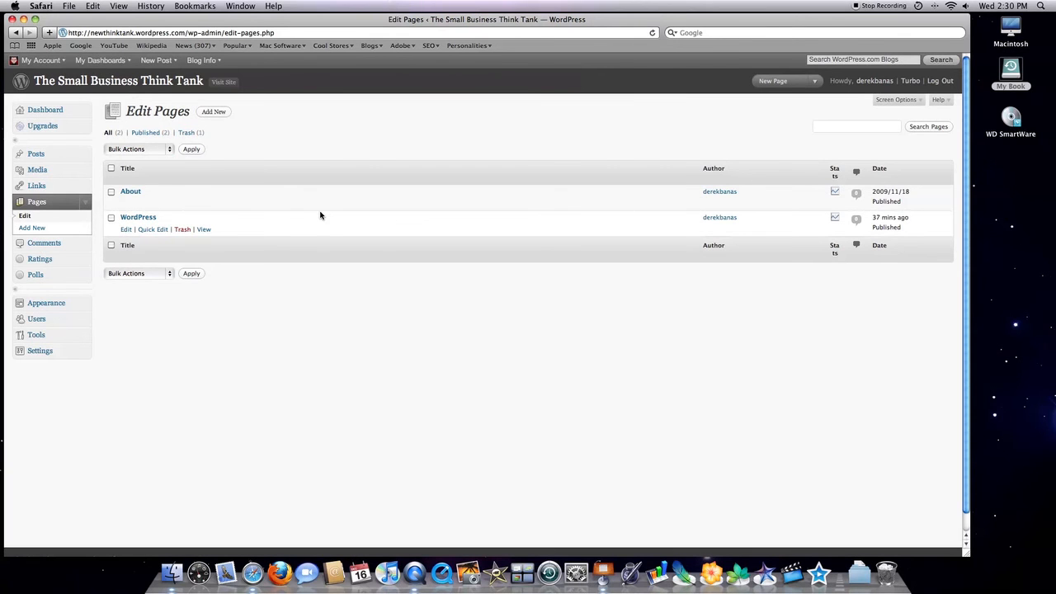
mouse_move(171, 241)
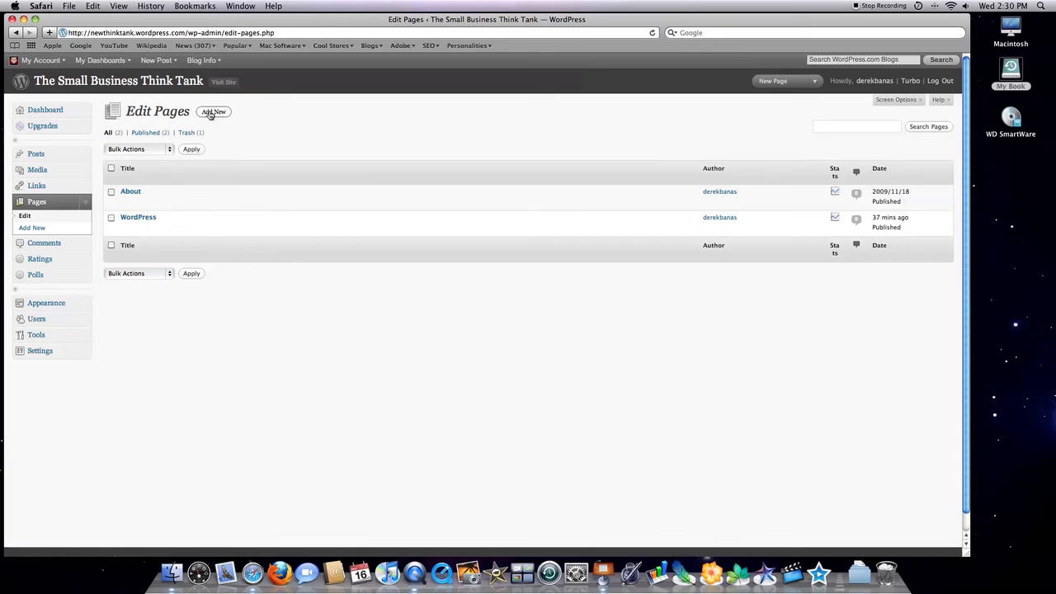
click(214, 112)
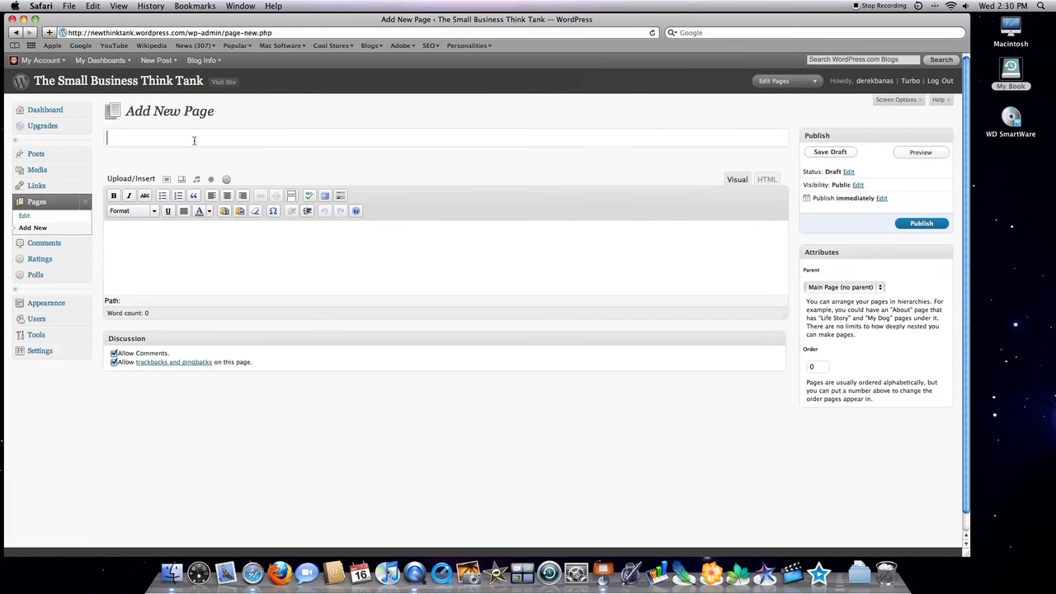
mouse_move(181, 159)
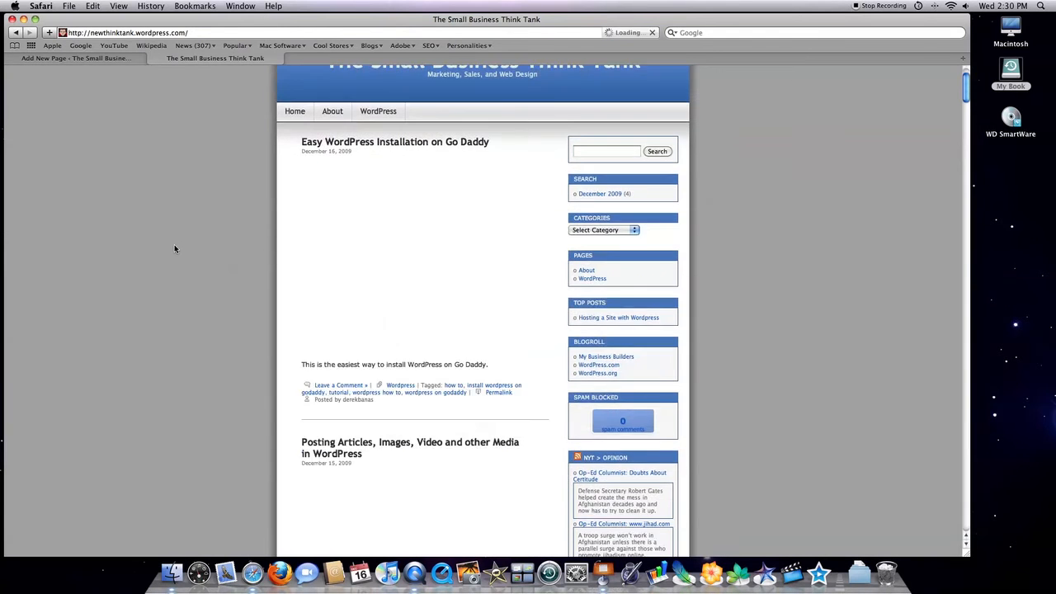
- On the live blog tab, select the Posting Articles post's text to copy
scroll(down, 3)
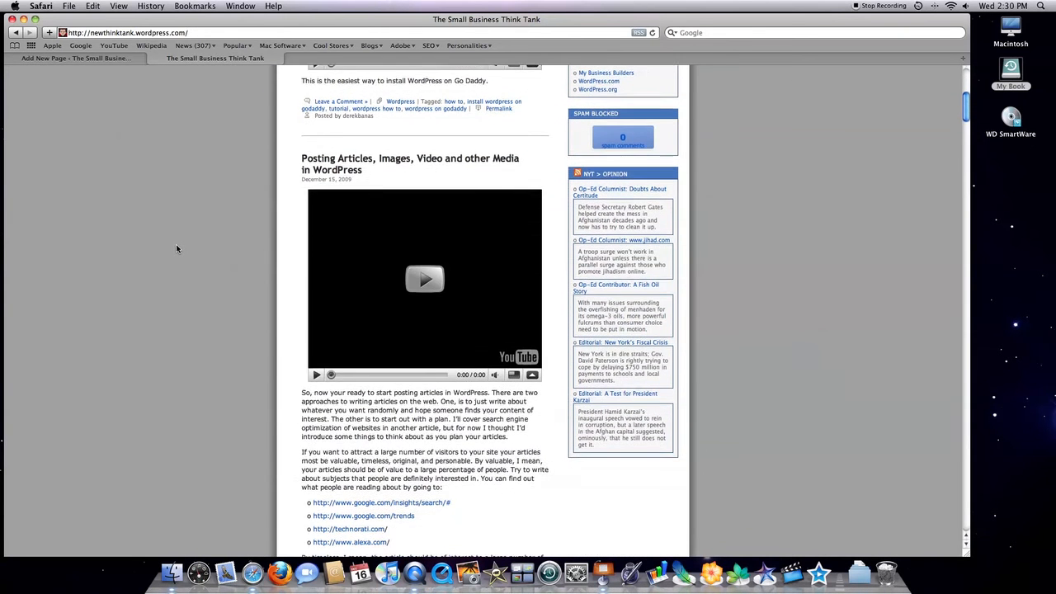
scroll(down, 3)
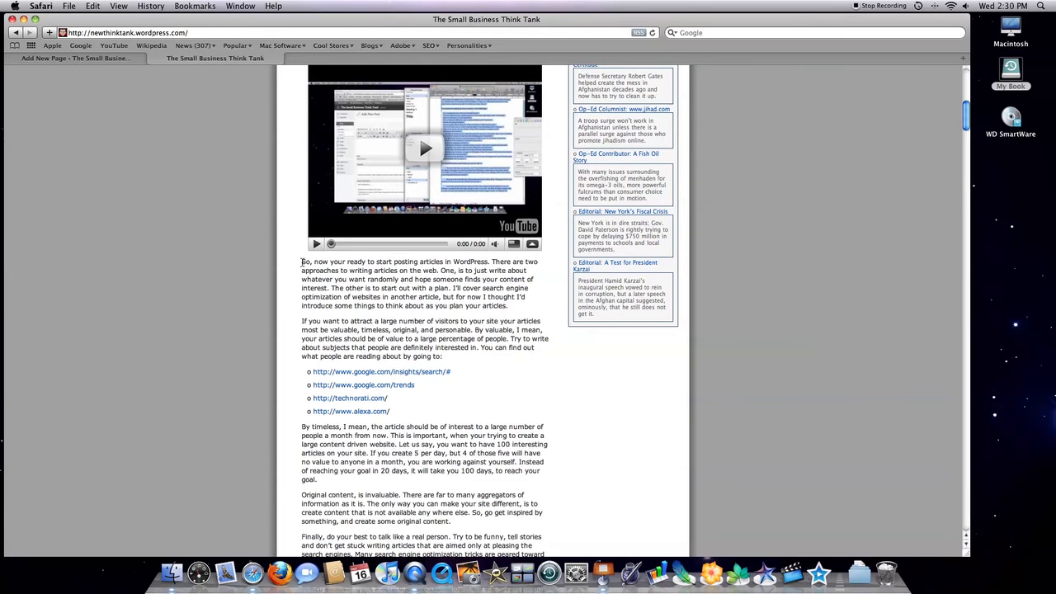
drag(301, 260, 389, 411)
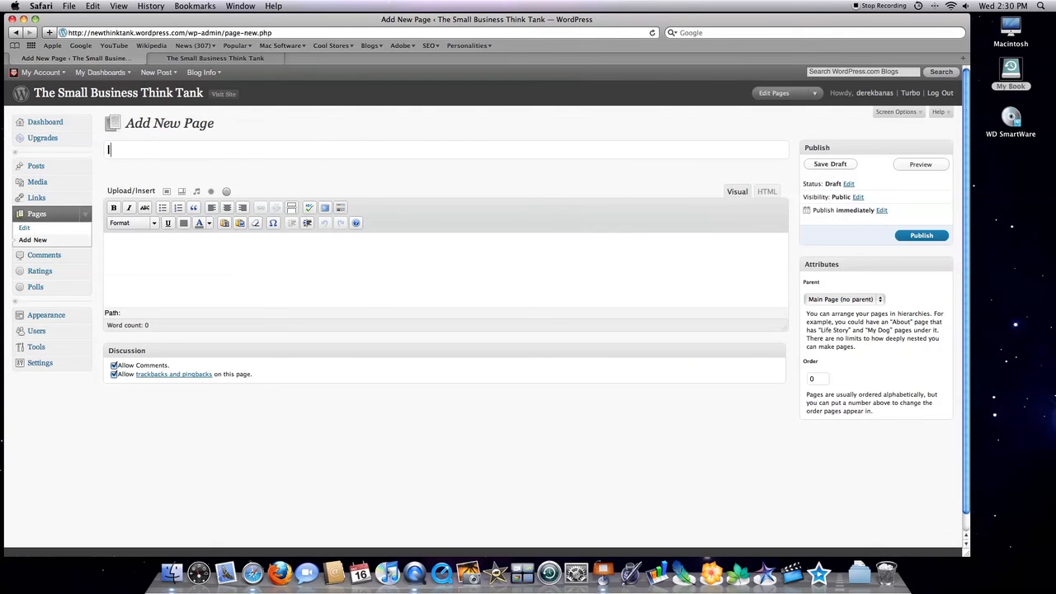
- Title the new page 'Intro' and paste the copied article text into its body
text(Intro)
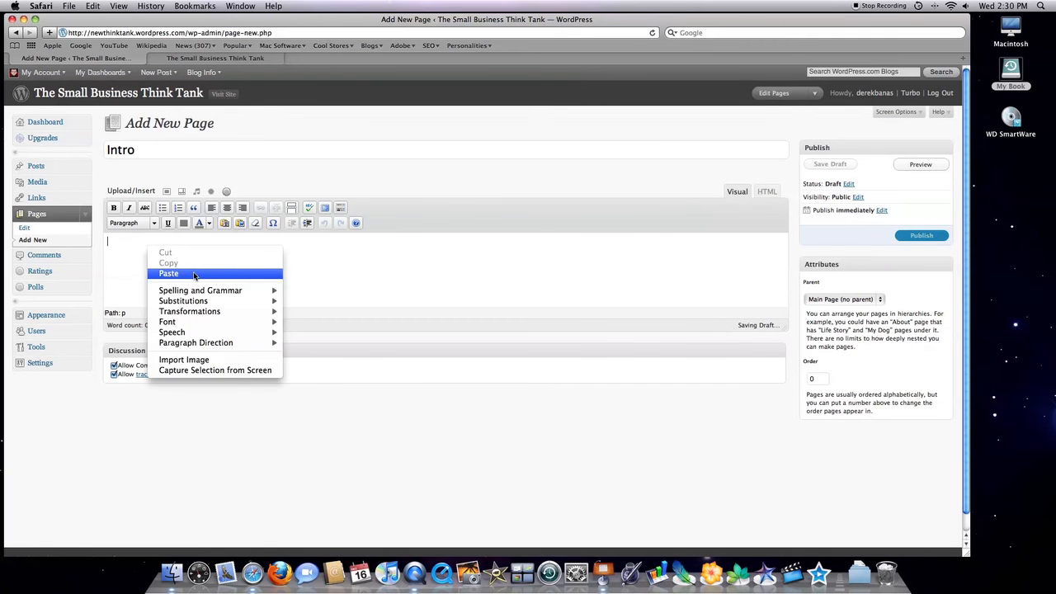
click(168, 274)
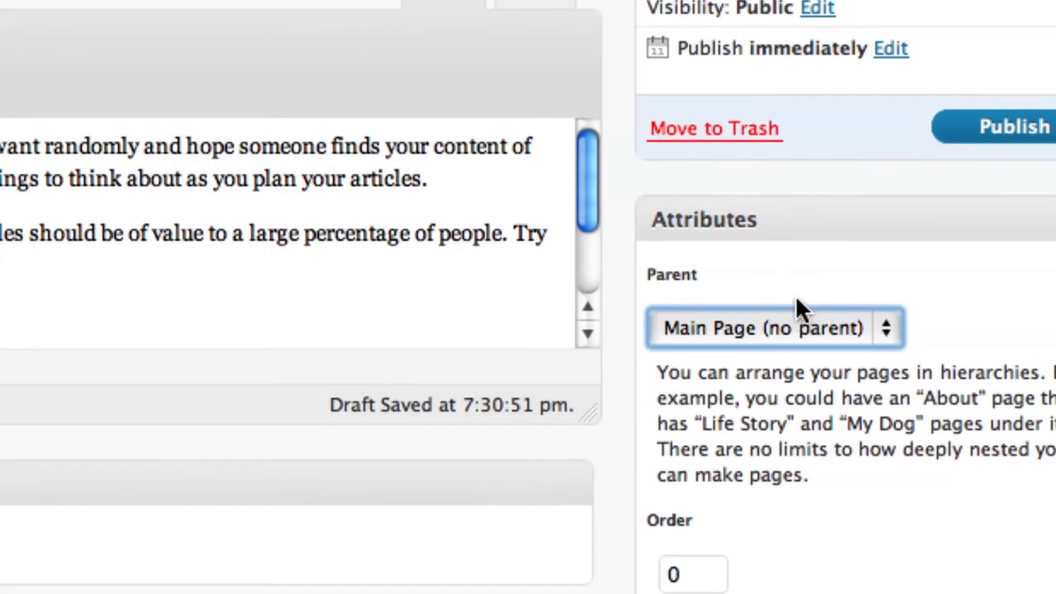
click(774, 326)
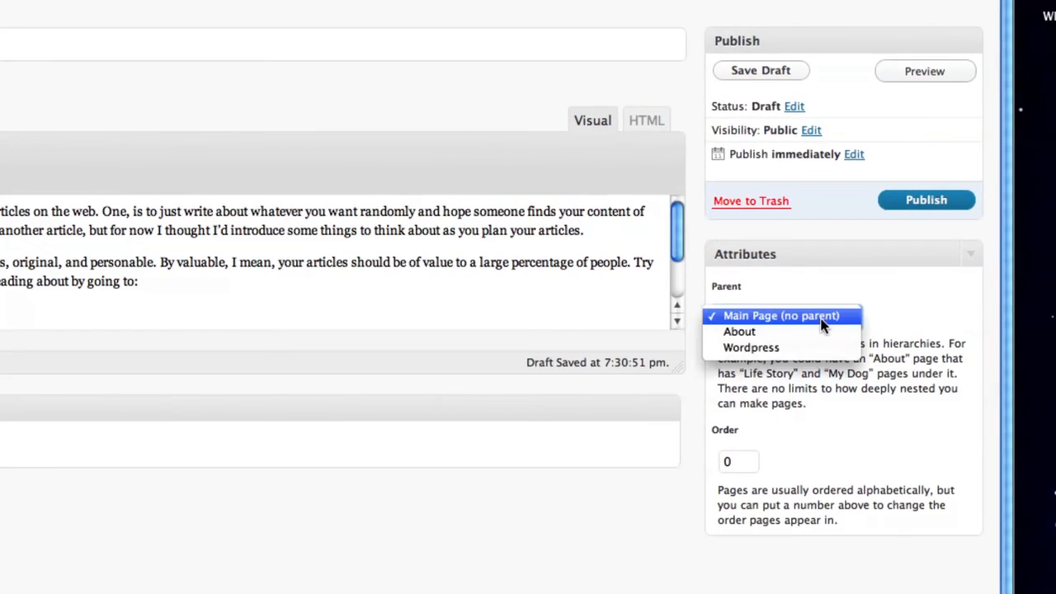
mouse_move(800, 323)
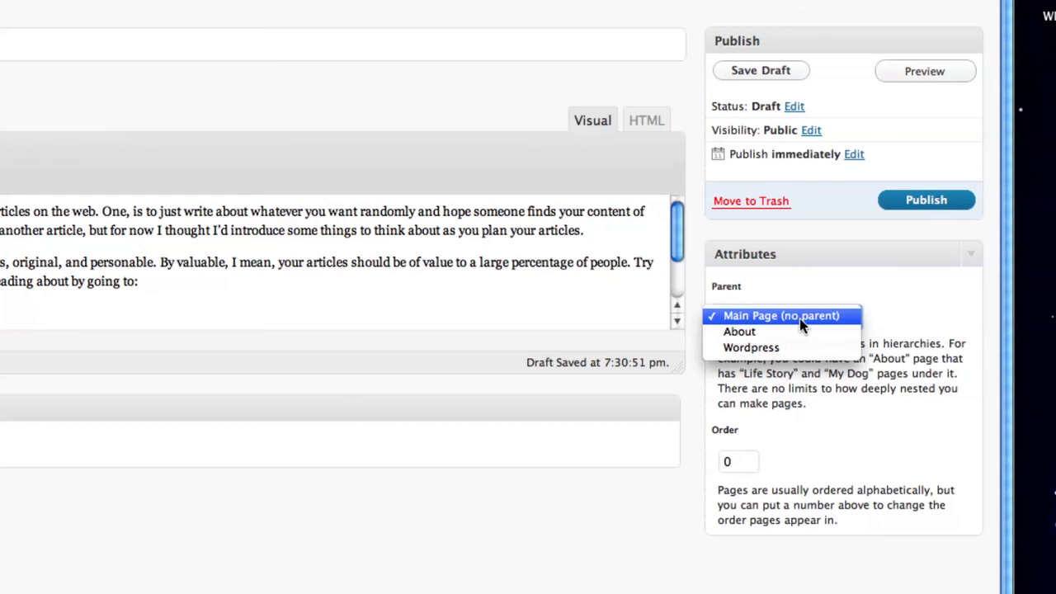
click(779, 315)
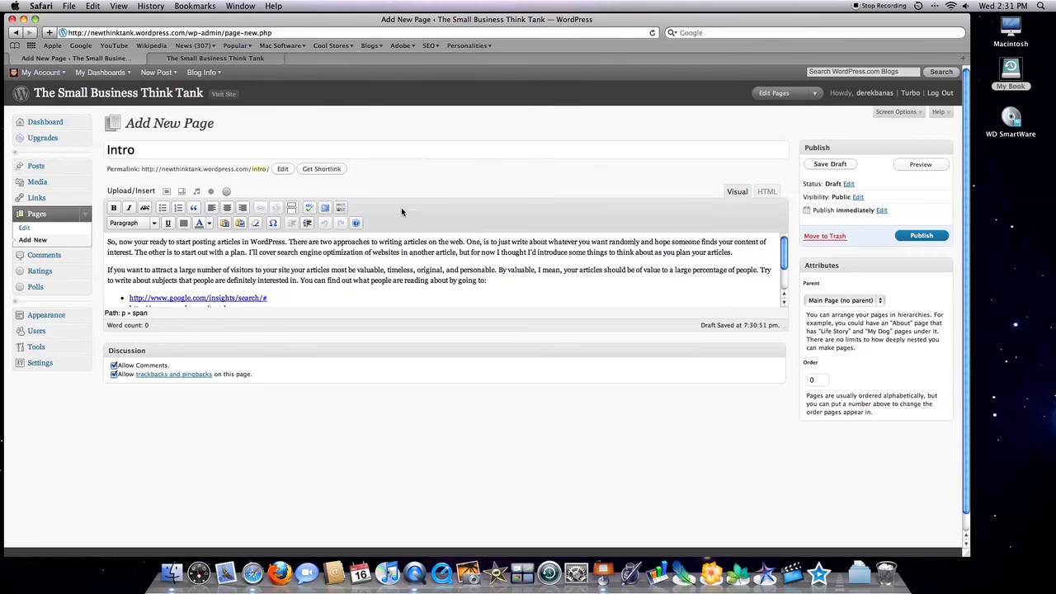
mouse_move(737, 248)
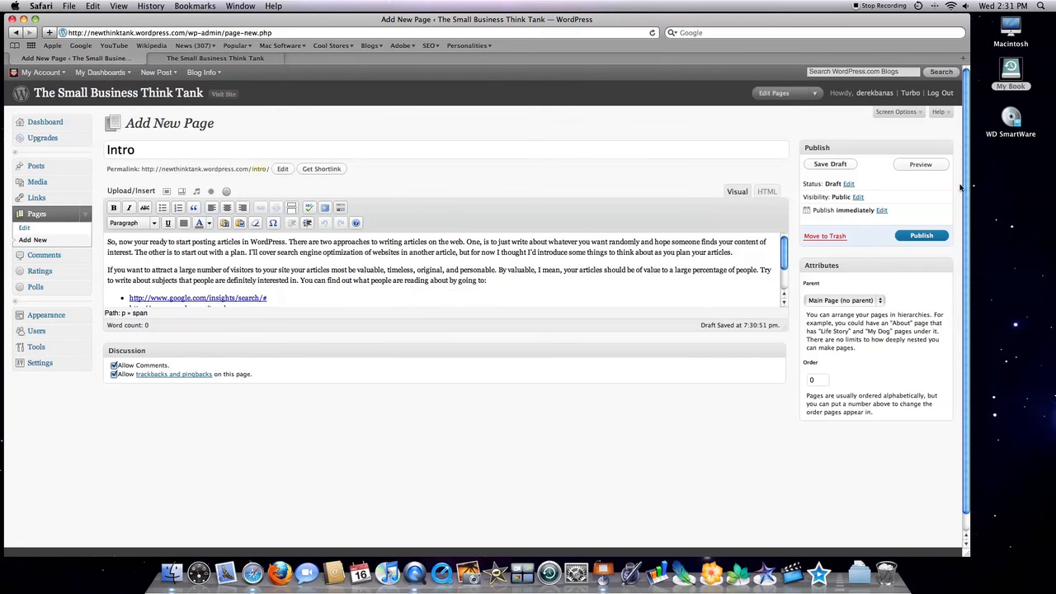
- Publish the Intro page and view it live, where Intro joins the blog's page tabs
click(921, 234)
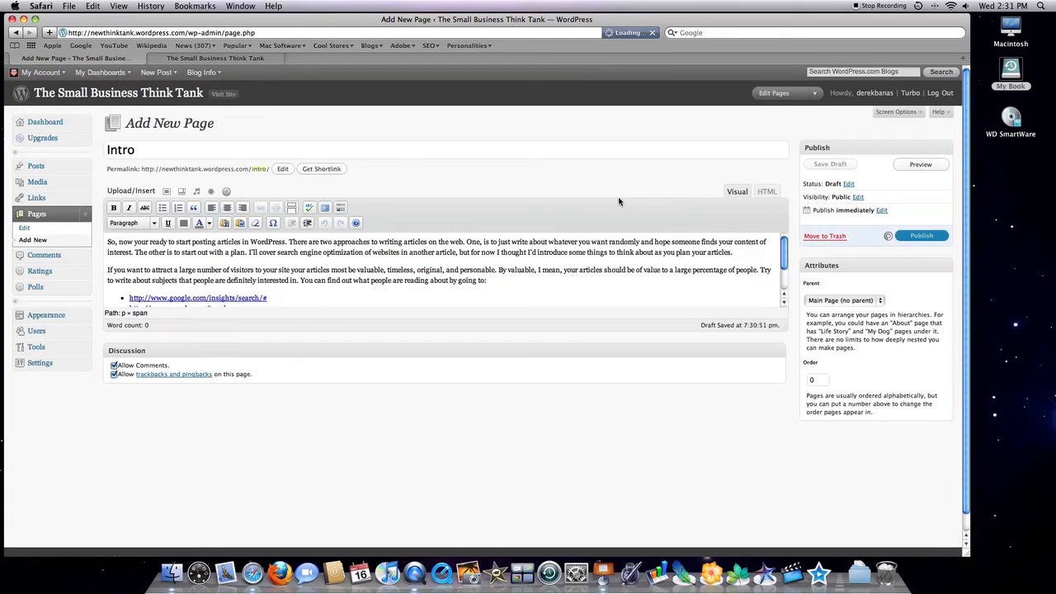
mouse_move(613, 202)
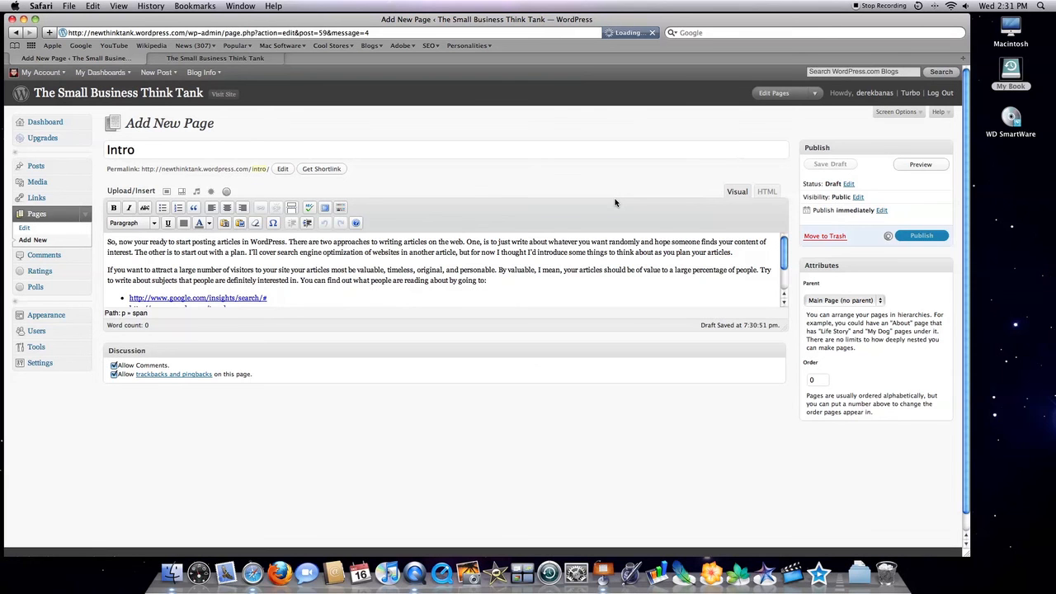
click(921, 234)
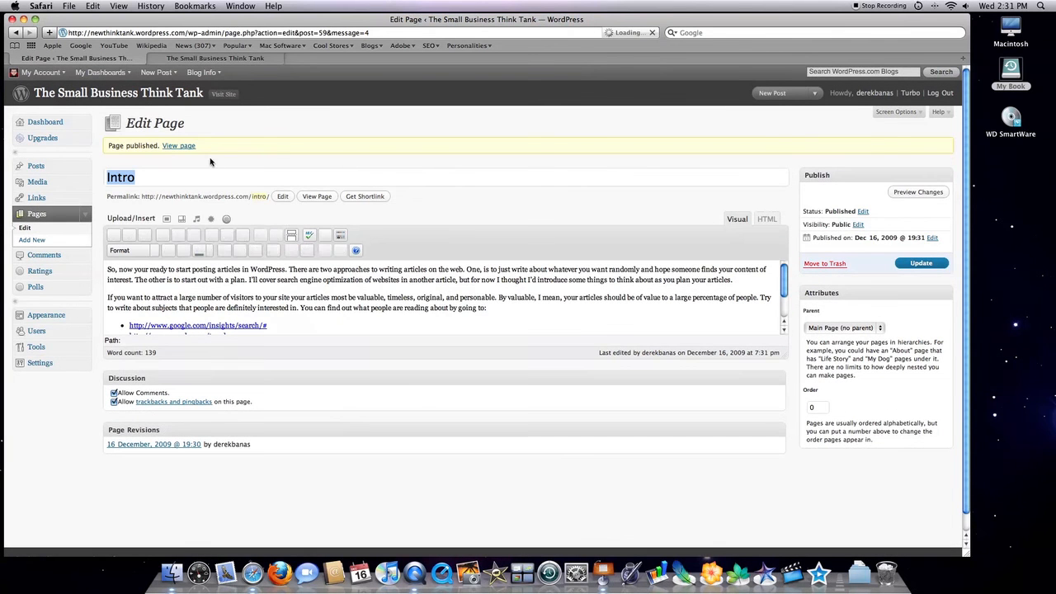
click(178, 145)
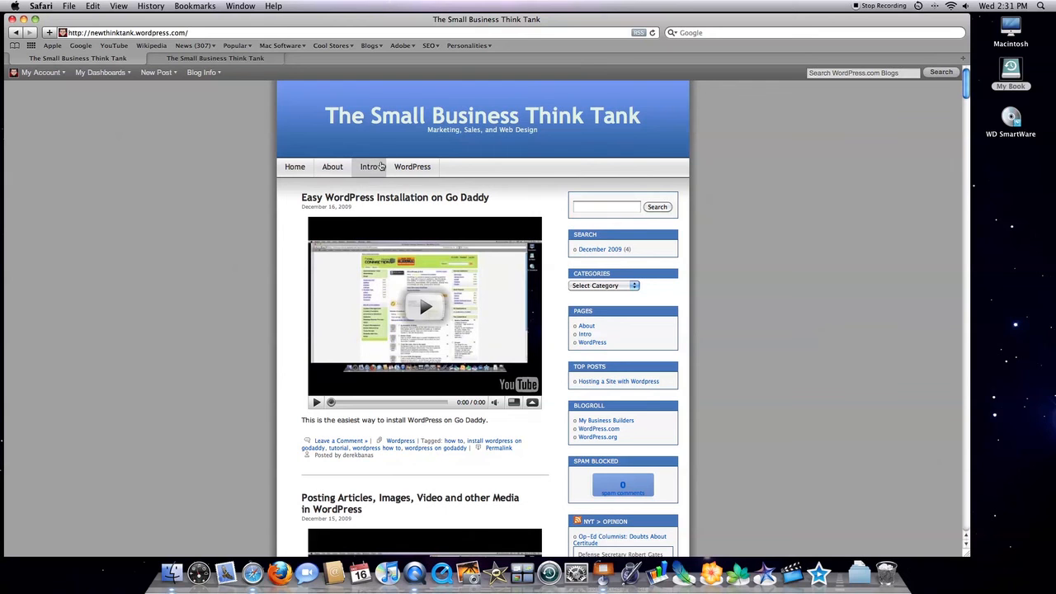
mouse_move(182, 170)
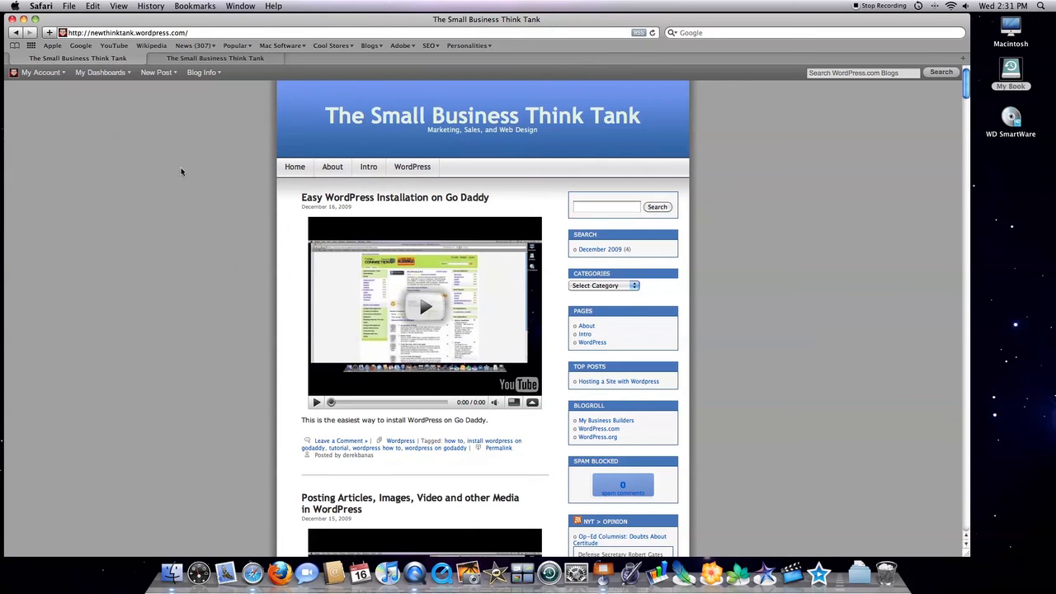
mouse_move(30, 43)
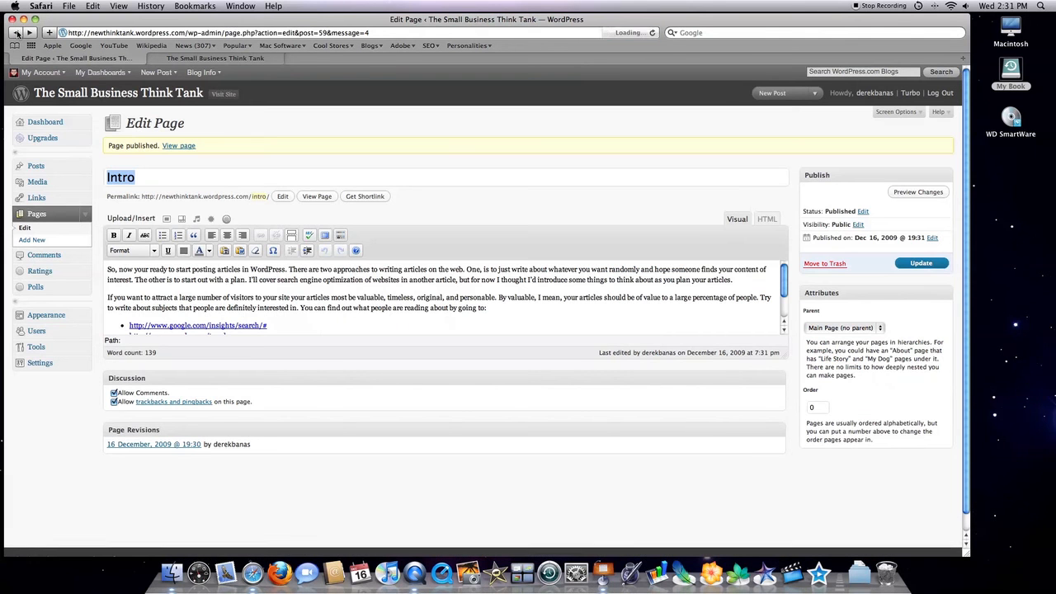
click(42, 73)
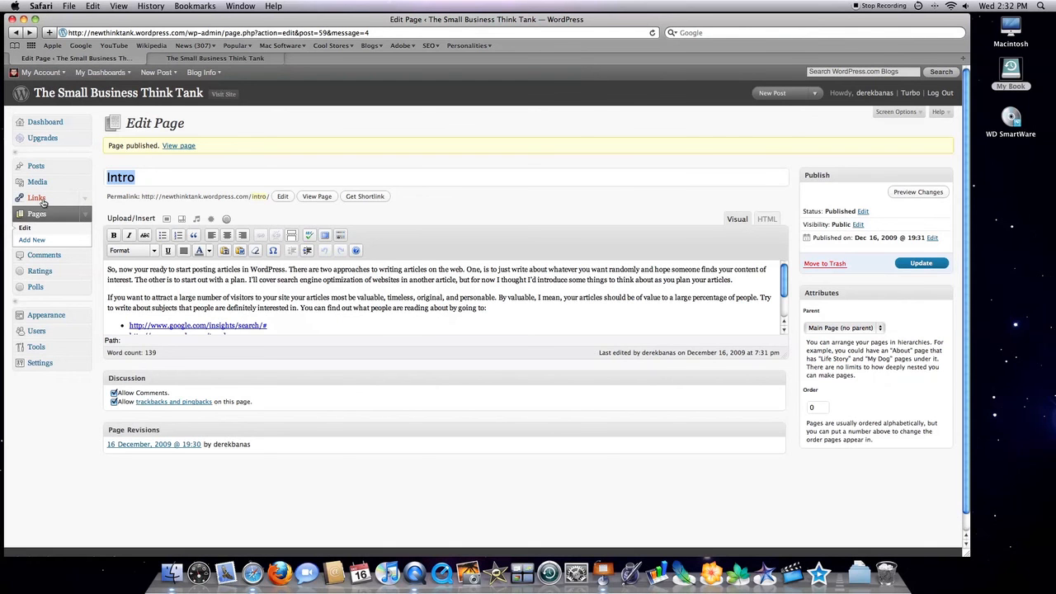
mouse_move(58, 218)
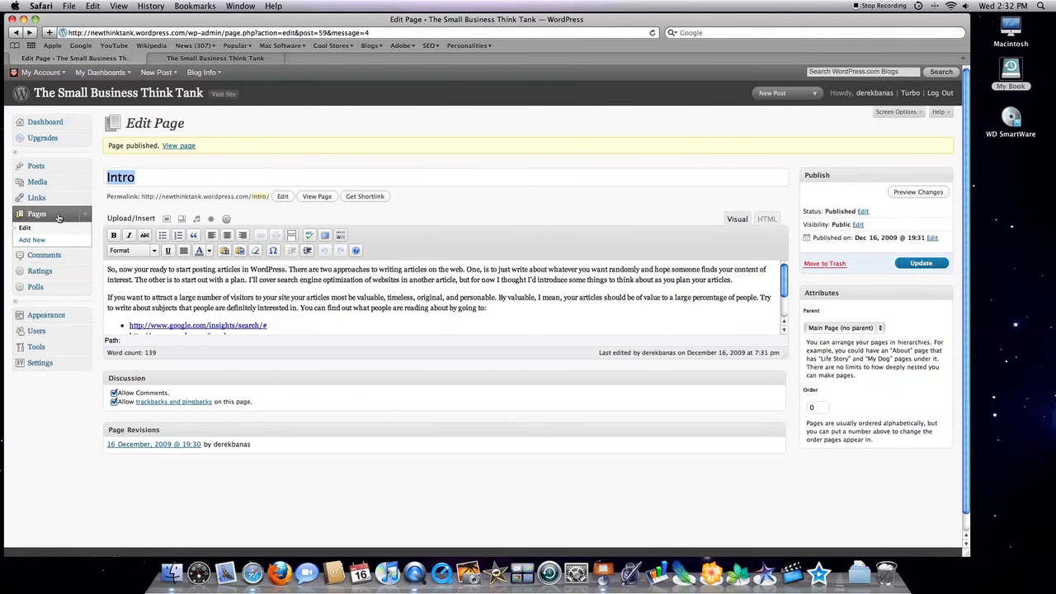
mouse_move(43, 254)
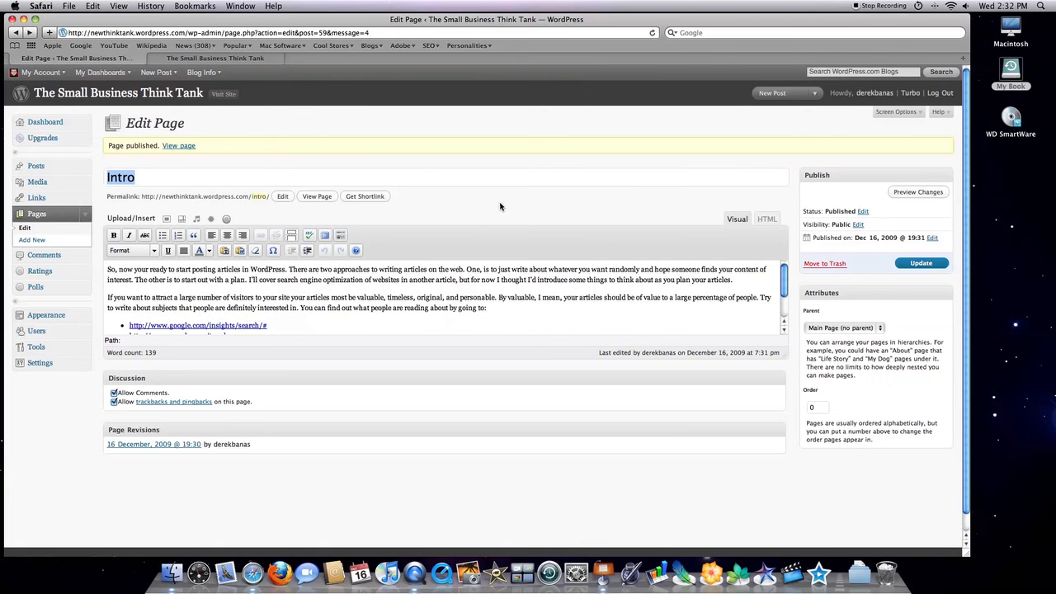
mouse_move(463, 211)
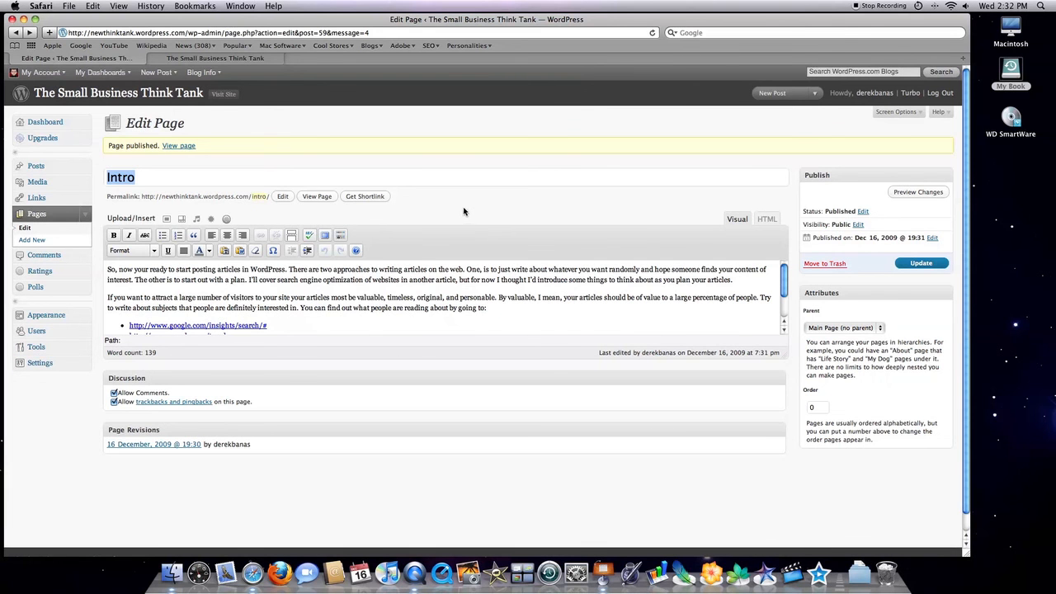
mouse_move(426, 208)
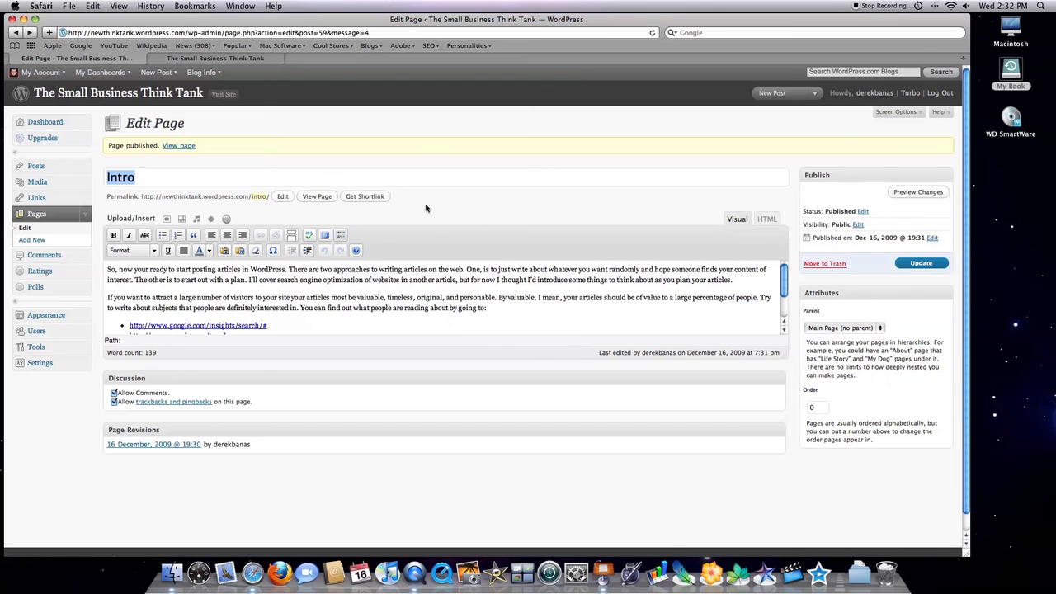